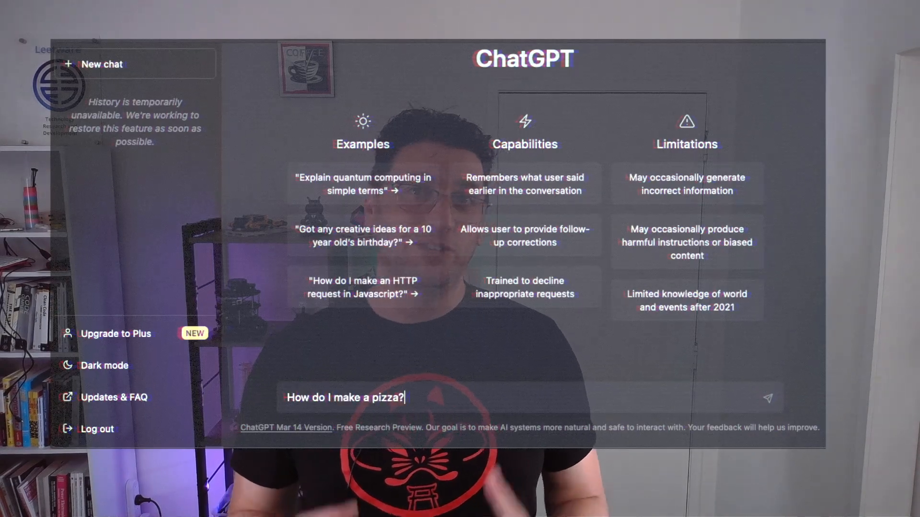
Generate and copy a new OpenAI secret API key, then view the account's usage summary.
click(767, 398)
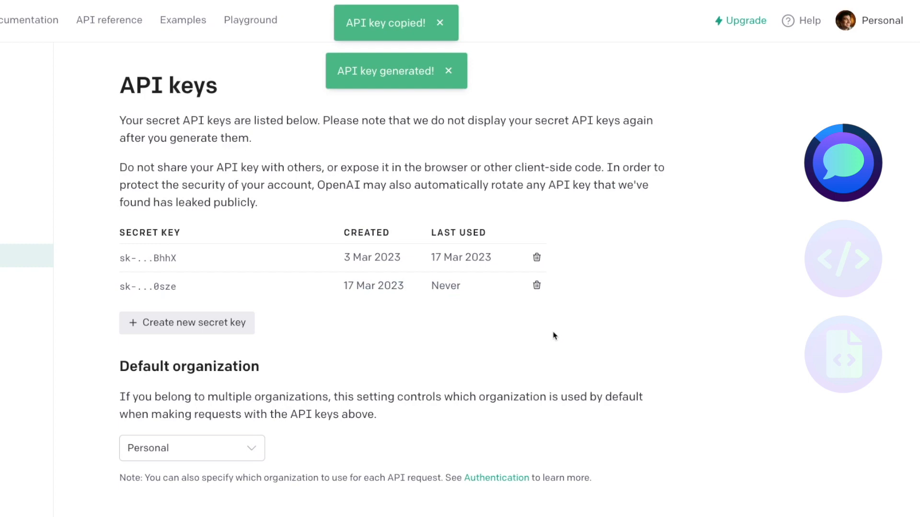
click(26, 82)
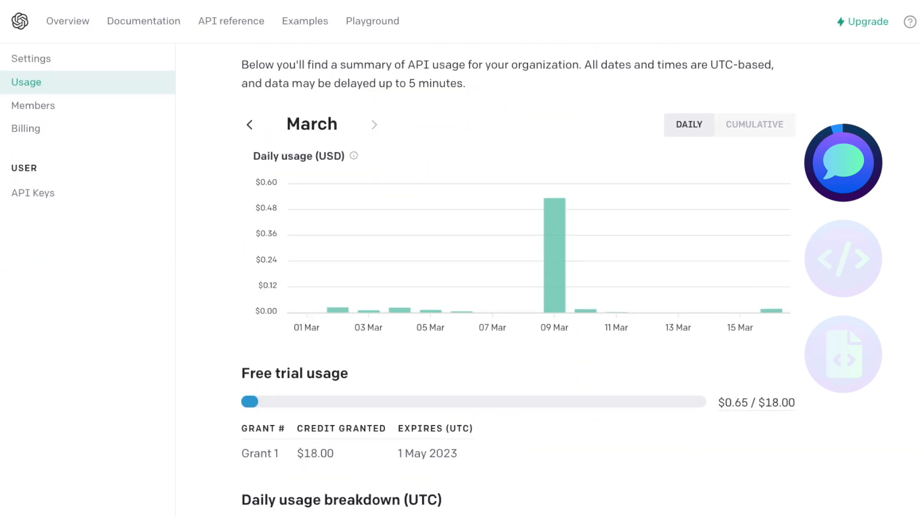
click(26, 128)
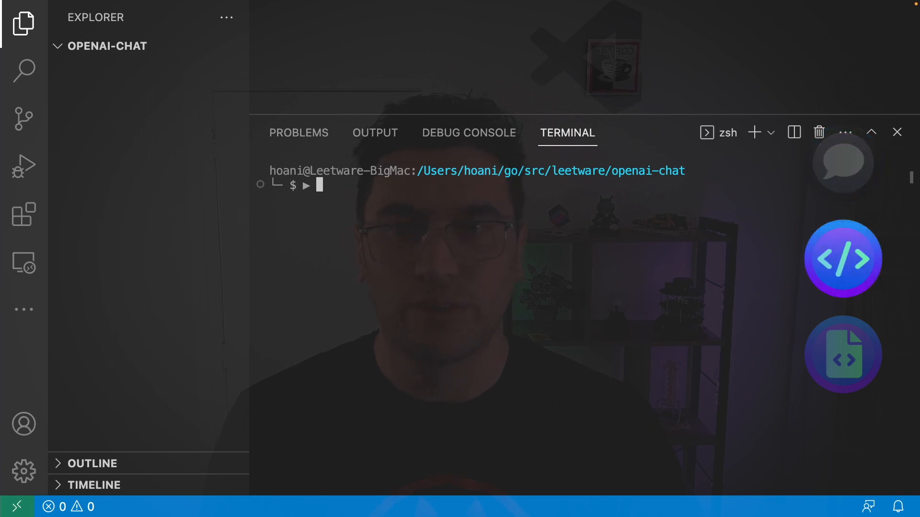
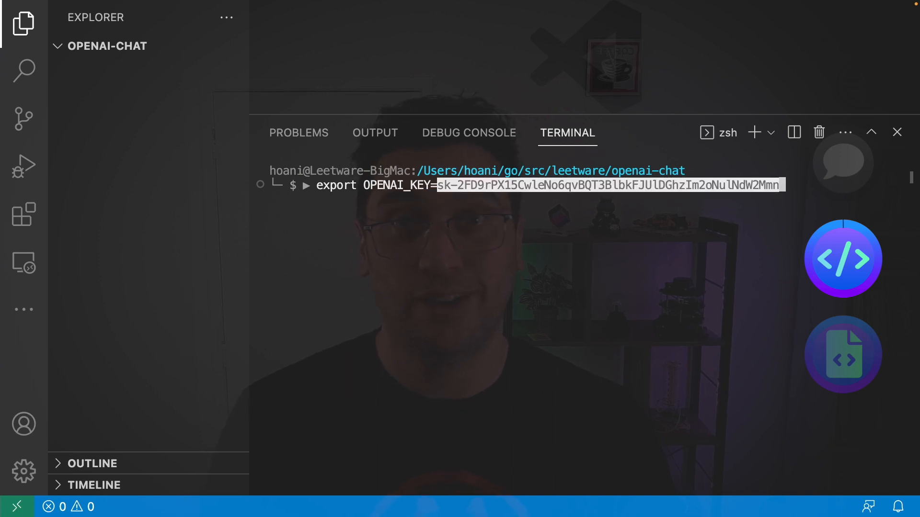
Export the copied sk- key as the OPENAI_KEY environment variable in the terminal.
key(Return)
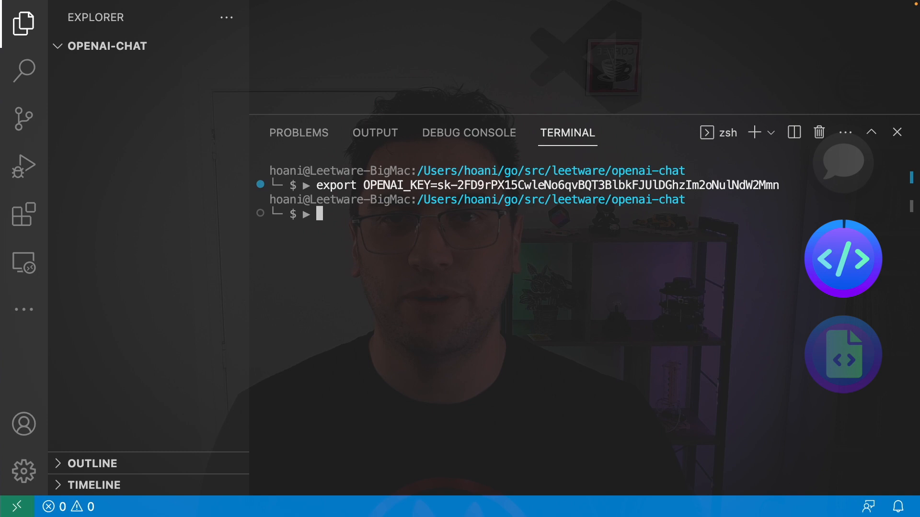
Start a curl to api.openai.com/v1/chat/completions with JSON content-type and Bearer authorization headers.
text(curl ht)
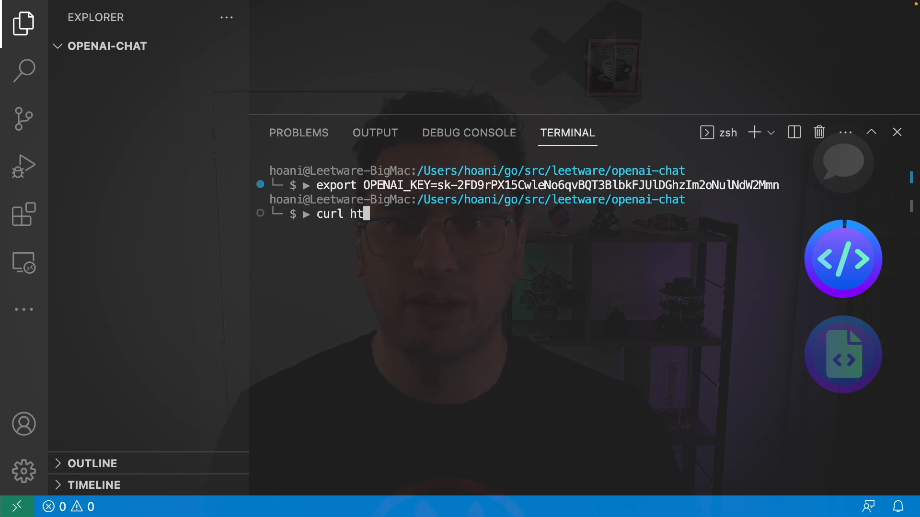
text(tps://)
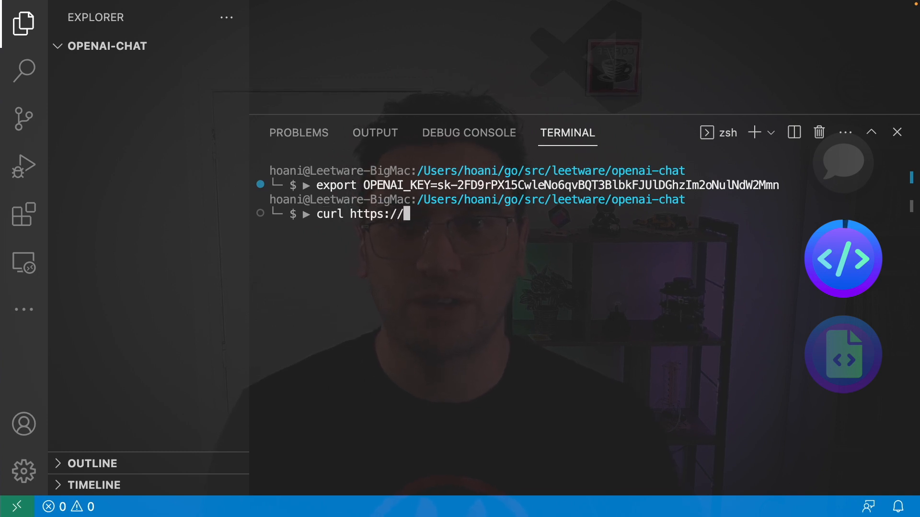
text(api.openai)
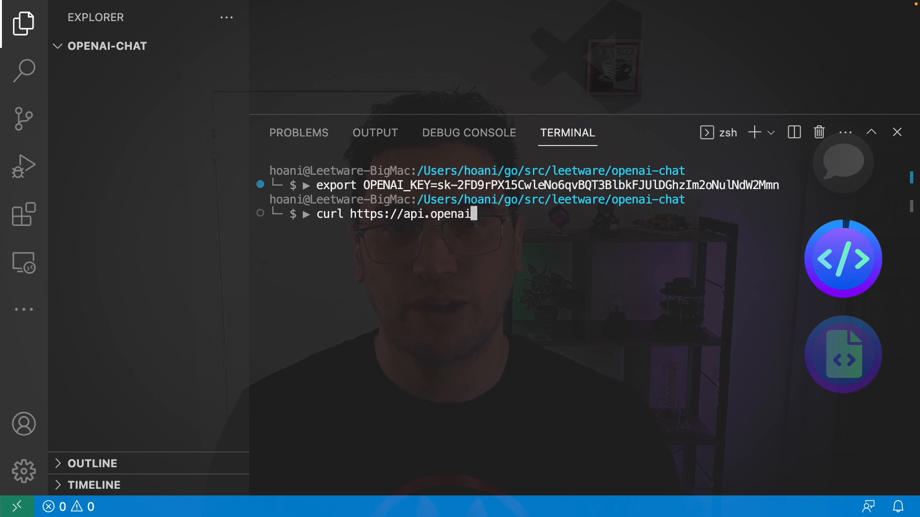
text(.com/v1/)
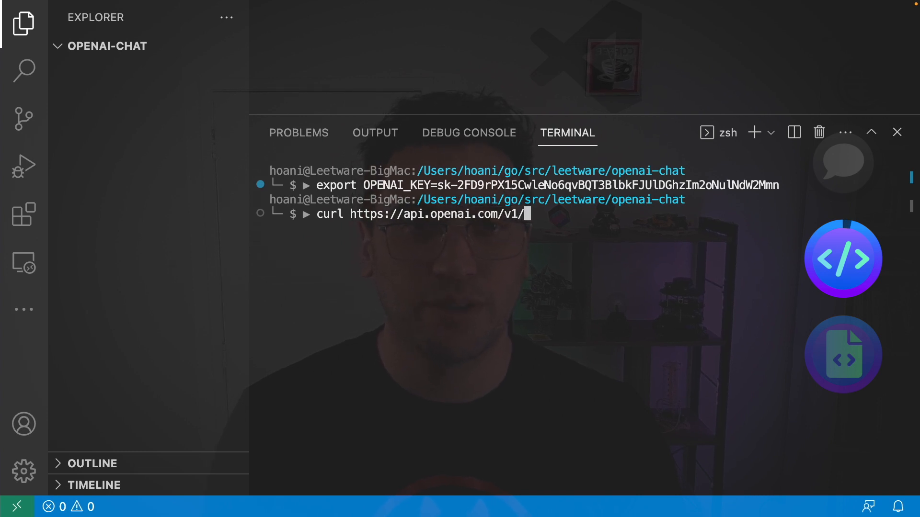
text(chat/comp)
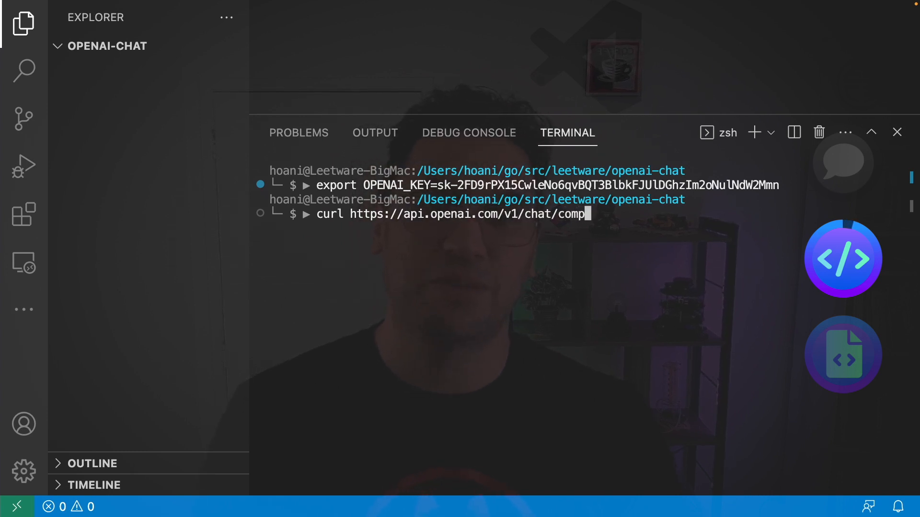
text(letions \)
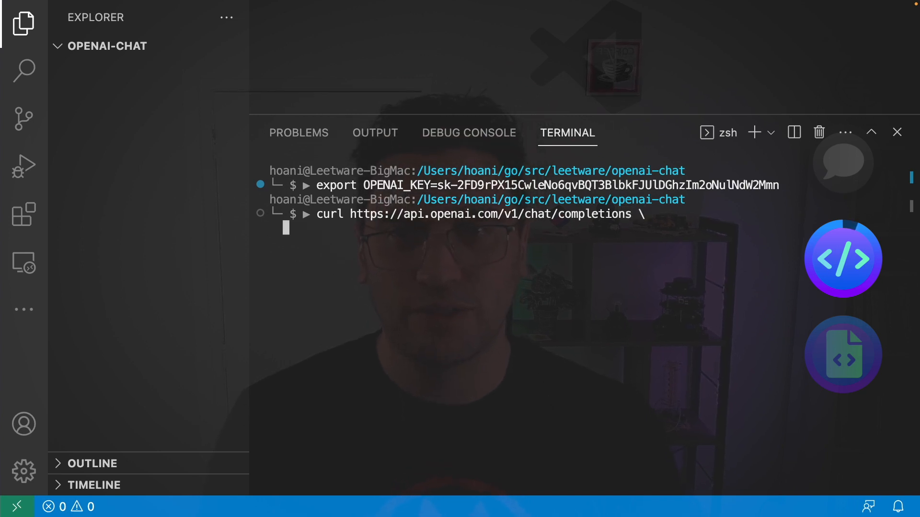
text(-H 'Content-Type: applicatio)
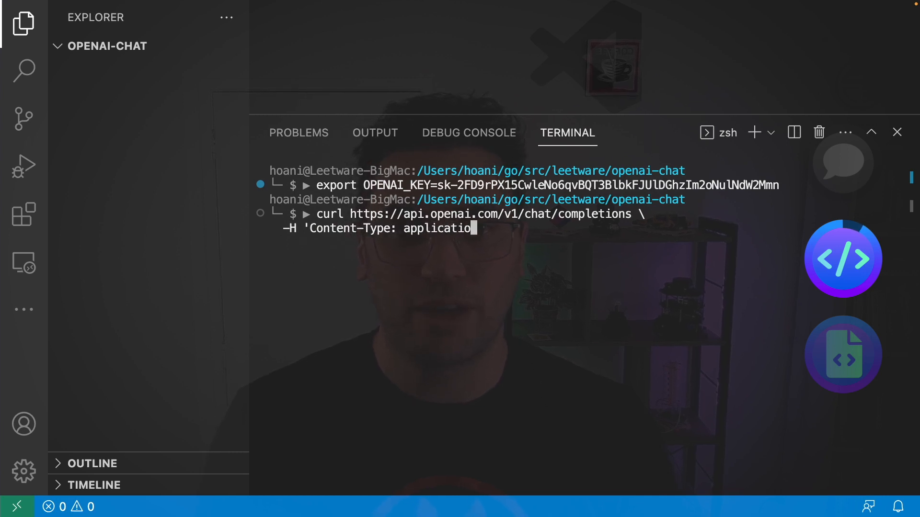
text(n/json'\)
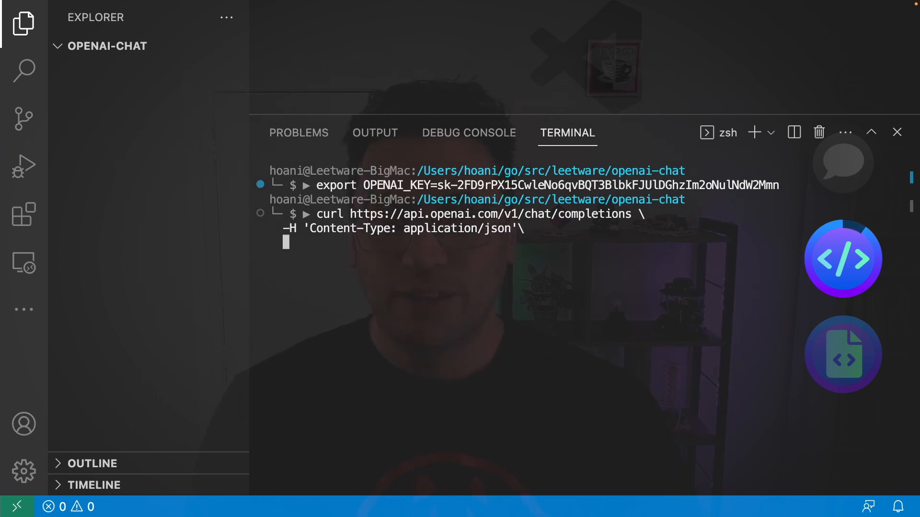
text(-H 'Au)
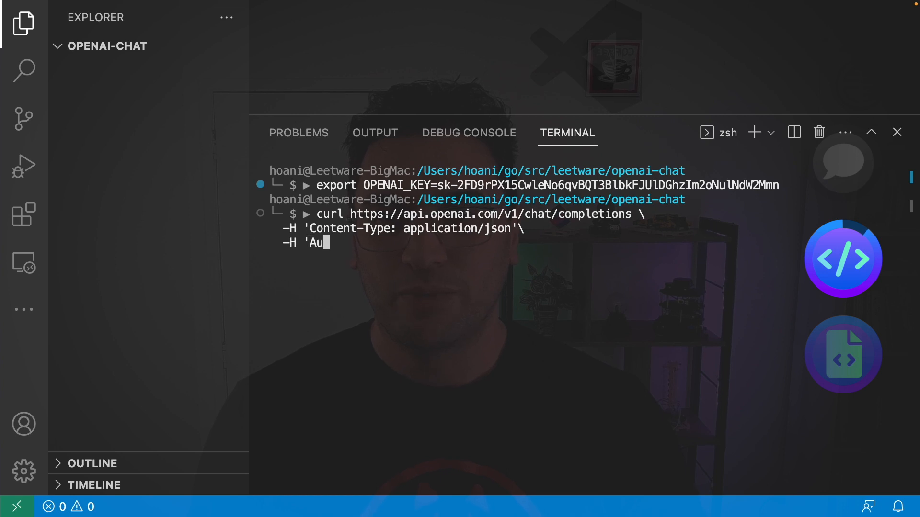
text(thorization: B)
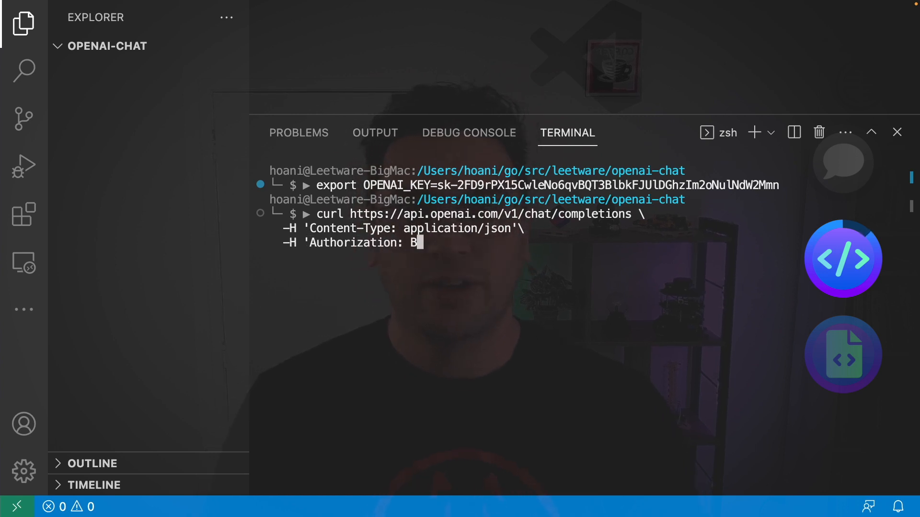
text(earer '$OPENAI_KEY''\)
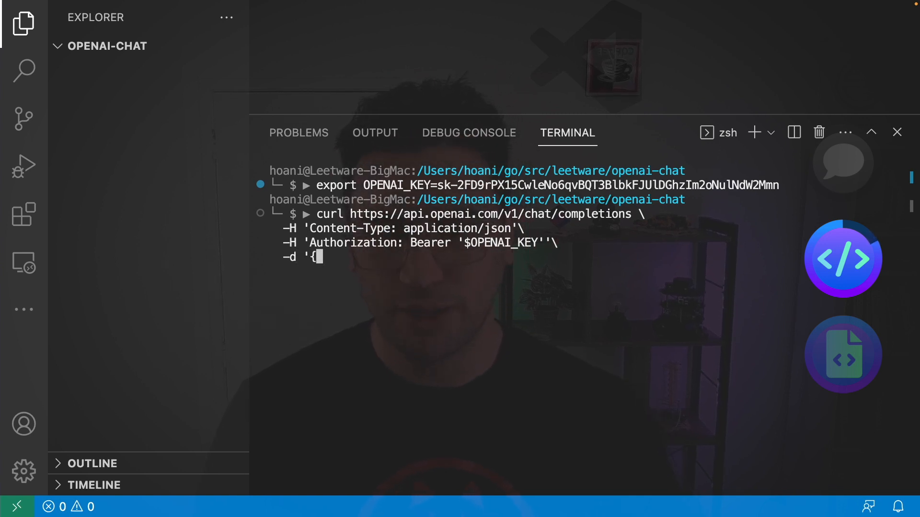
Add a gpt-3.5-turbo body asking 'what should I have for lunch', max_tokens 1024, piped to json.tool.
text("model": "gpt)
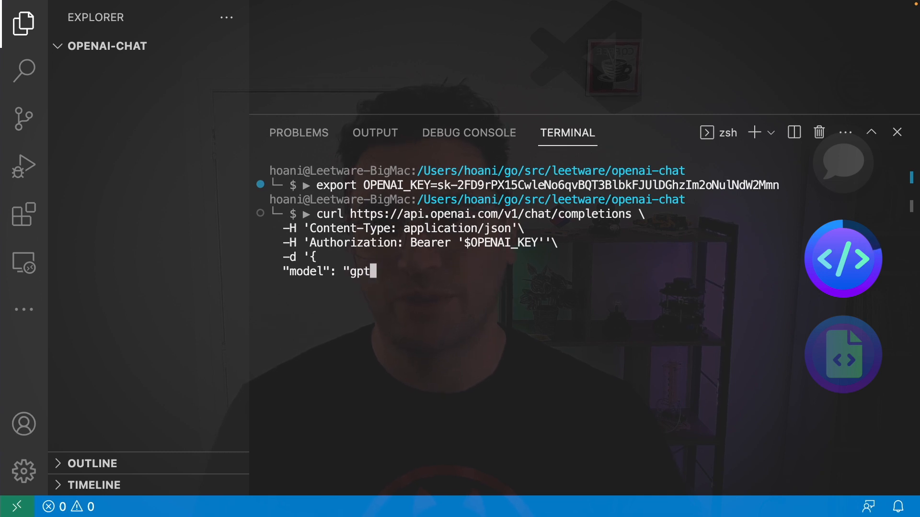
text(-3.5-turbo",)
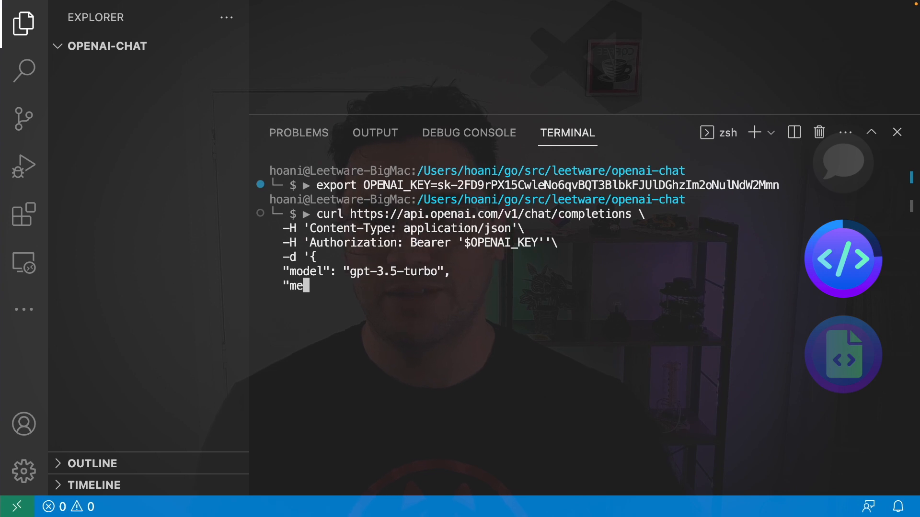
text(ssages": [)
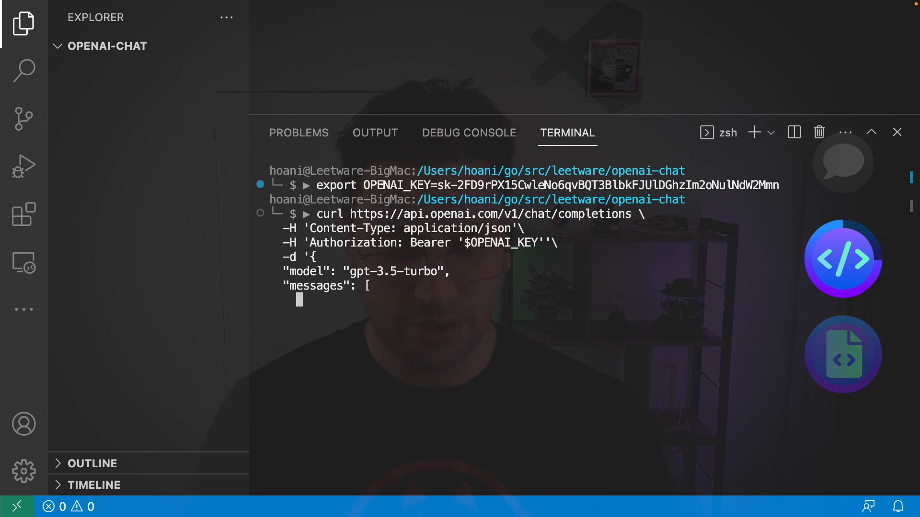
text({ "r)
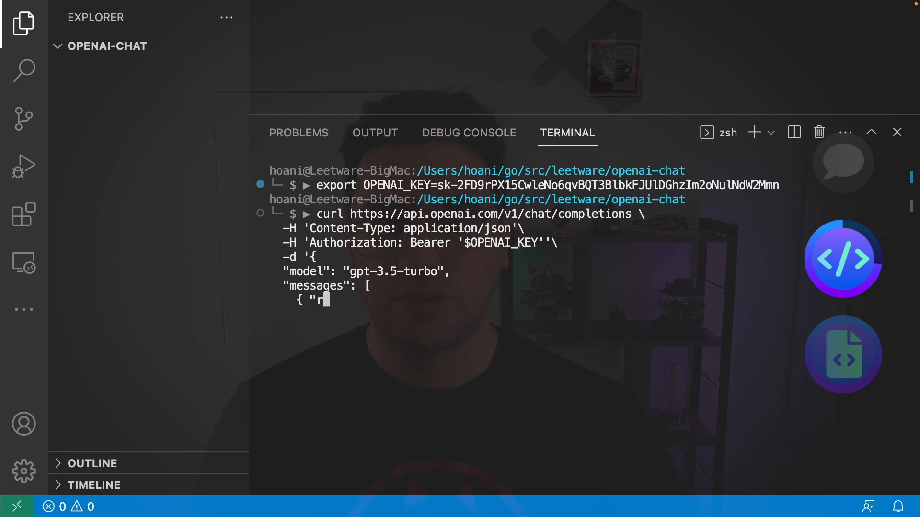
text(ole": "user", "co)
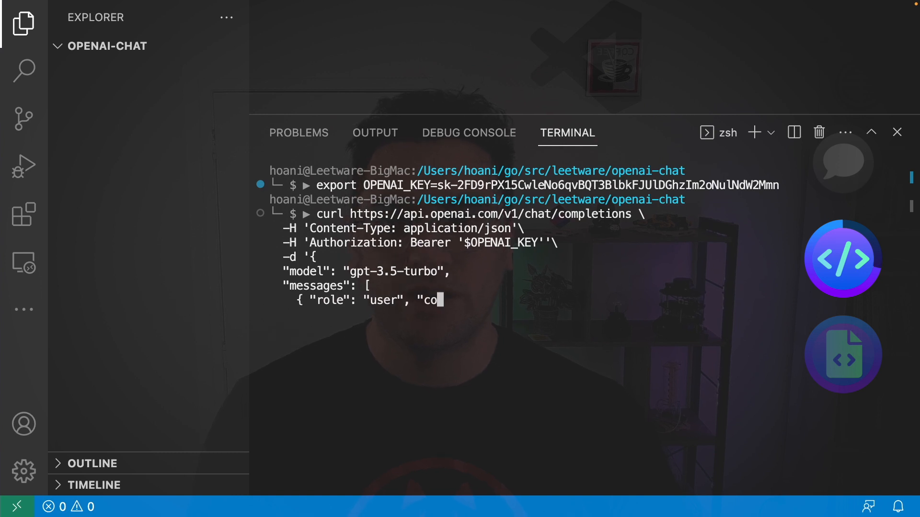
text(ntent": "what should)
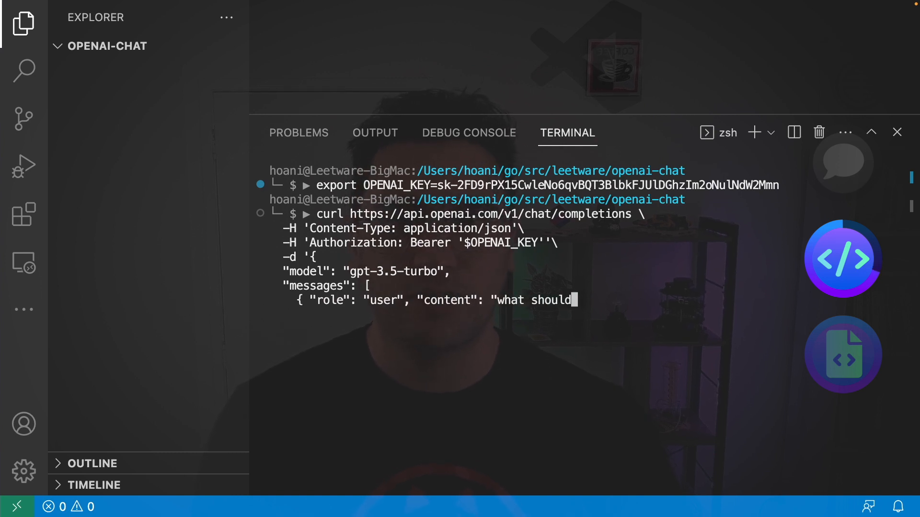
text(I have for lunch")
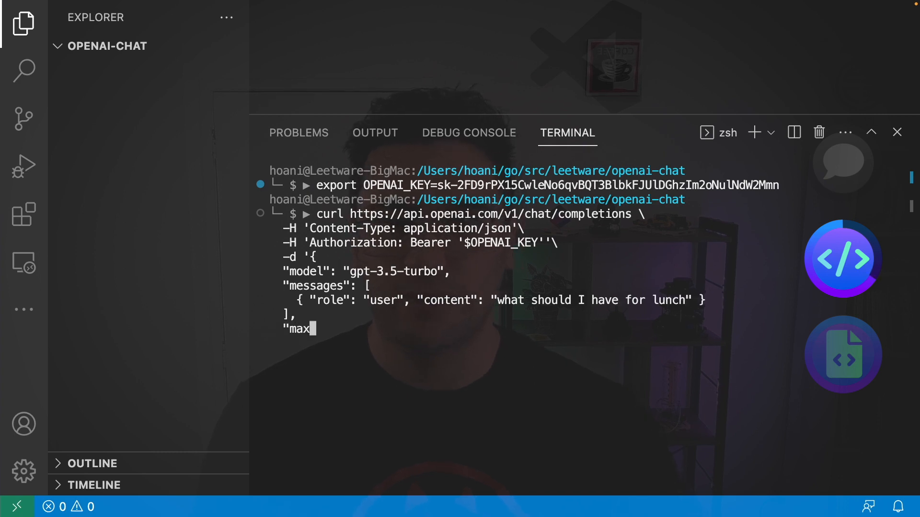
text(_tokens":)
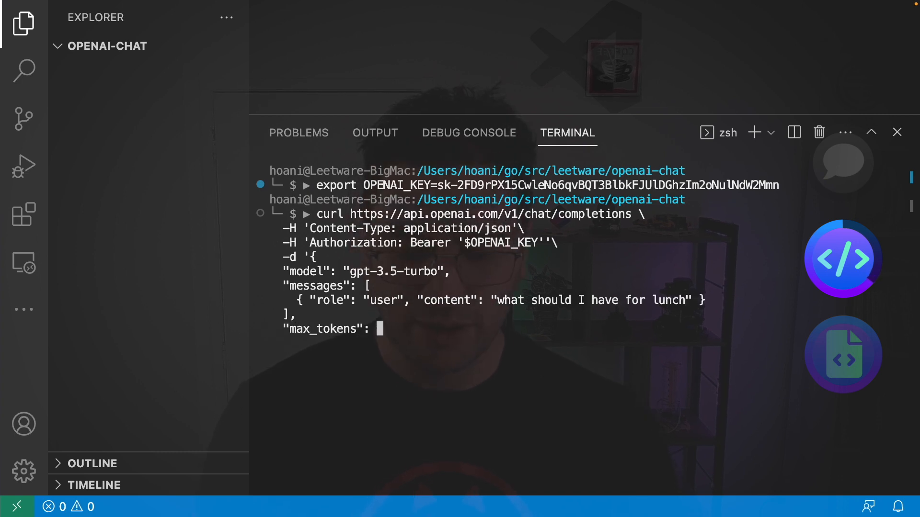
text(1024)
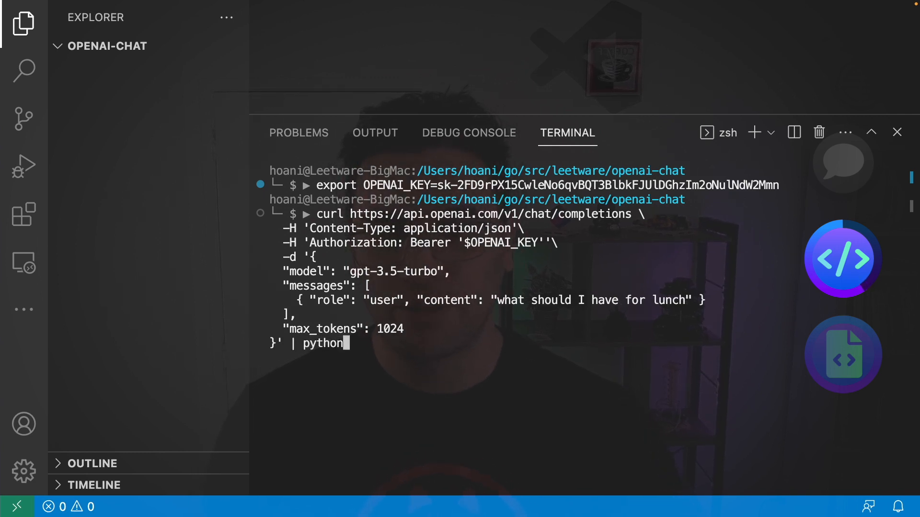
text(3 -m json.t)
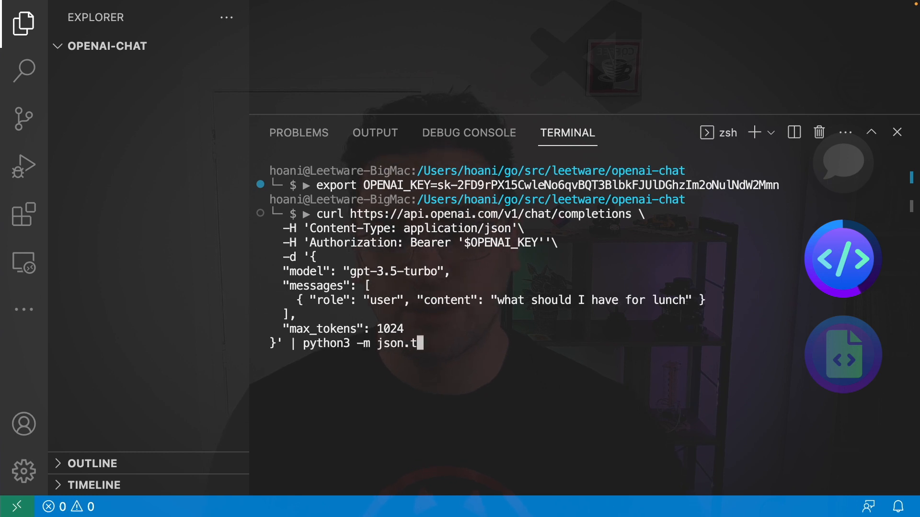
text(ool)
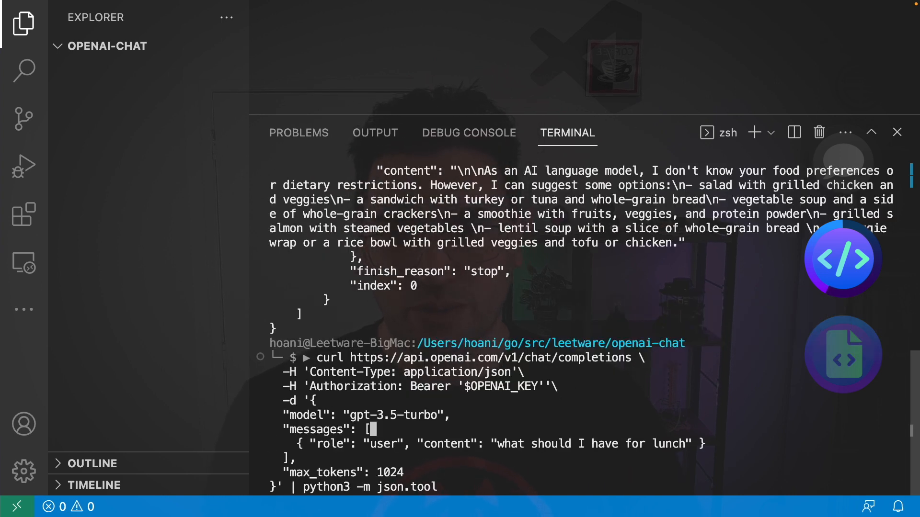
Add the system message 'integrate a dad joke into each response' and resend the request.
scroll(down, 3)
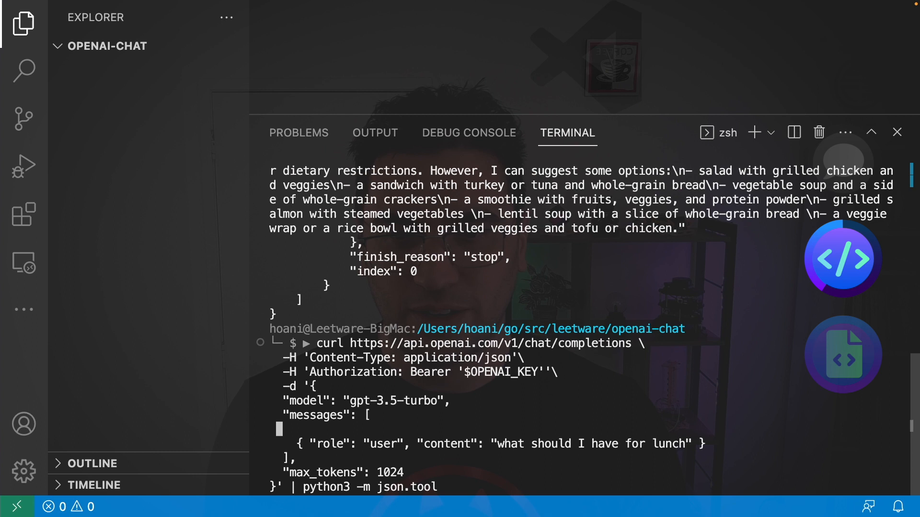
text({ "role)
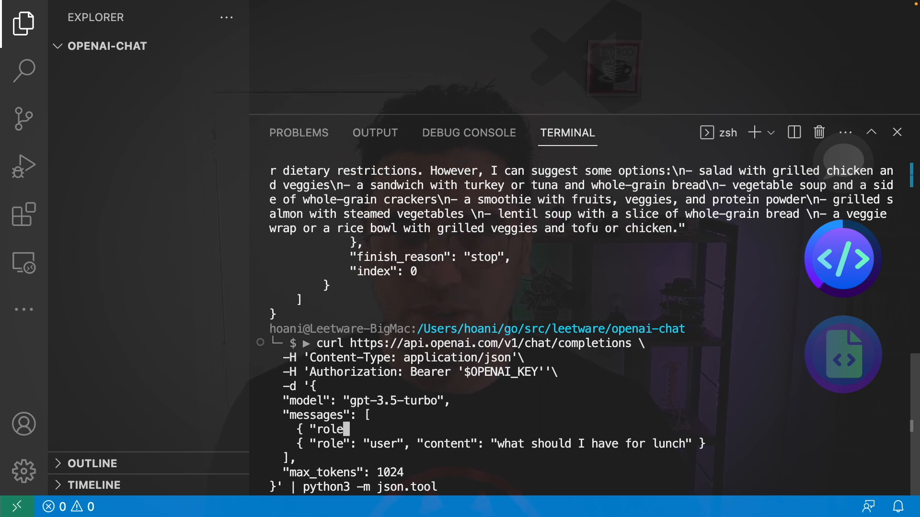
text(: "system", "cont)
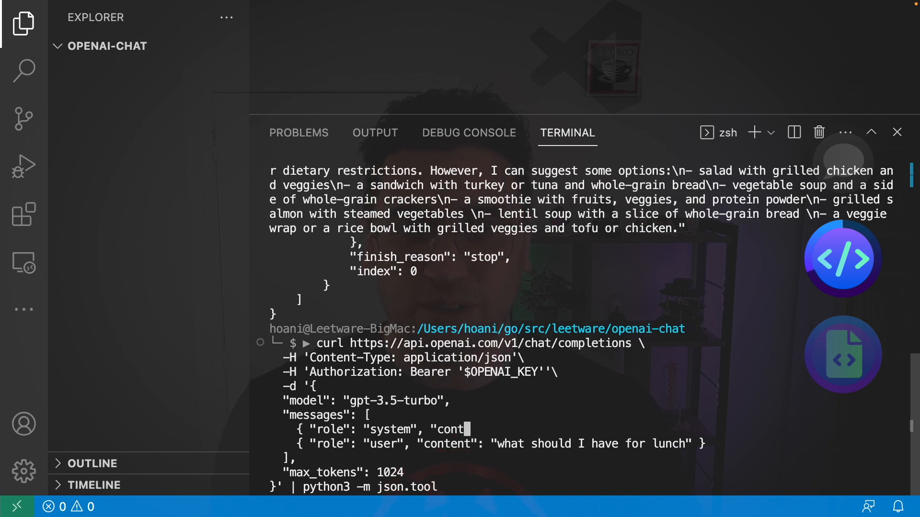
text(ent":)
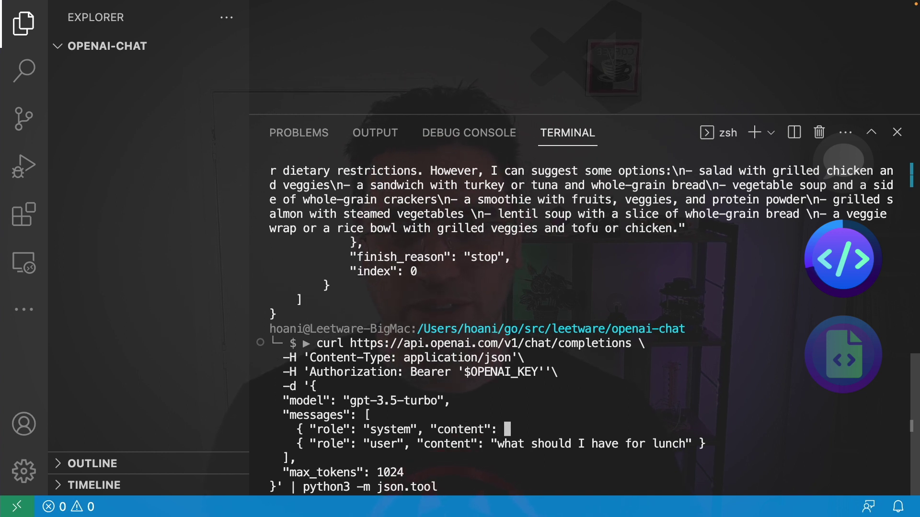
text(integrate a da)
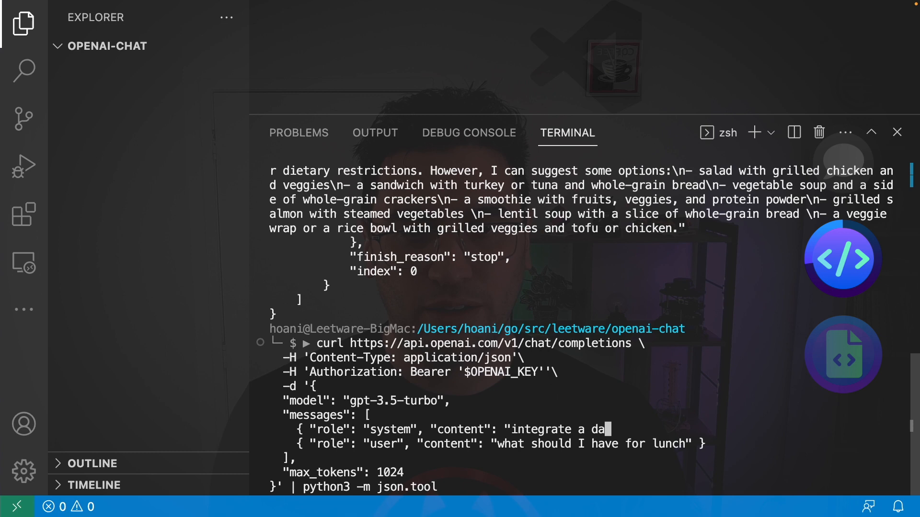
text(d joke into each response)
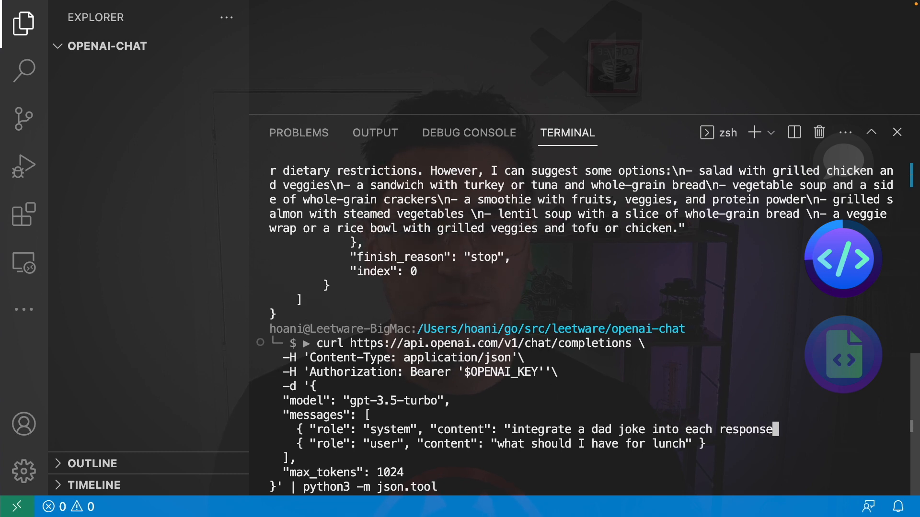
key(Return)
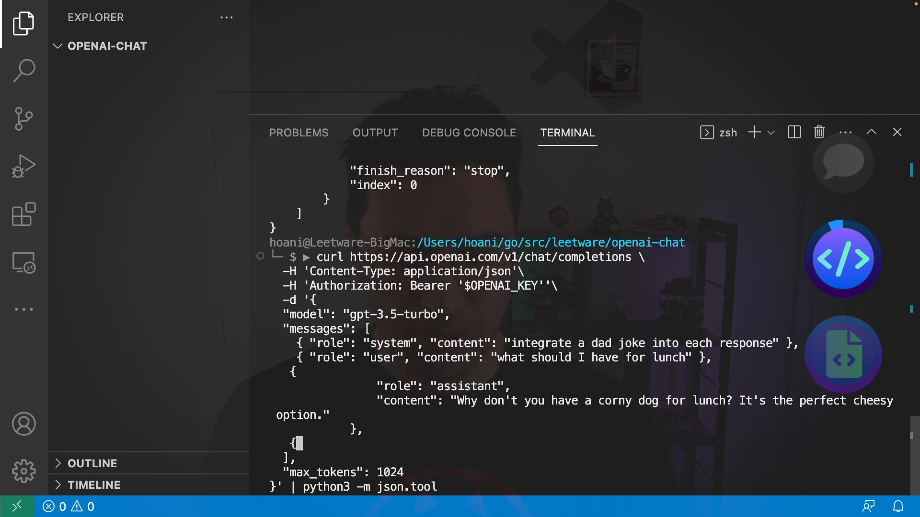
Add a follow-up user message asking what drink goes well with the suggested dish.
text("ro)
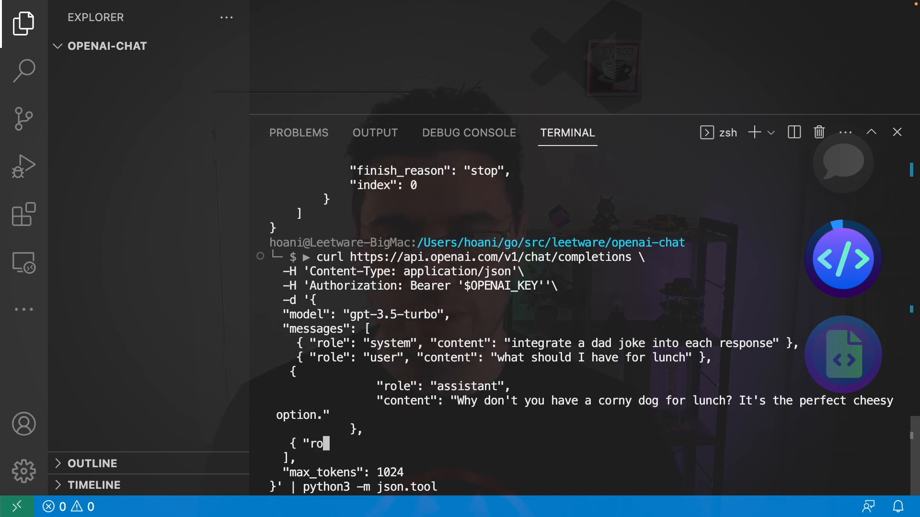
text(le": "user", "c)
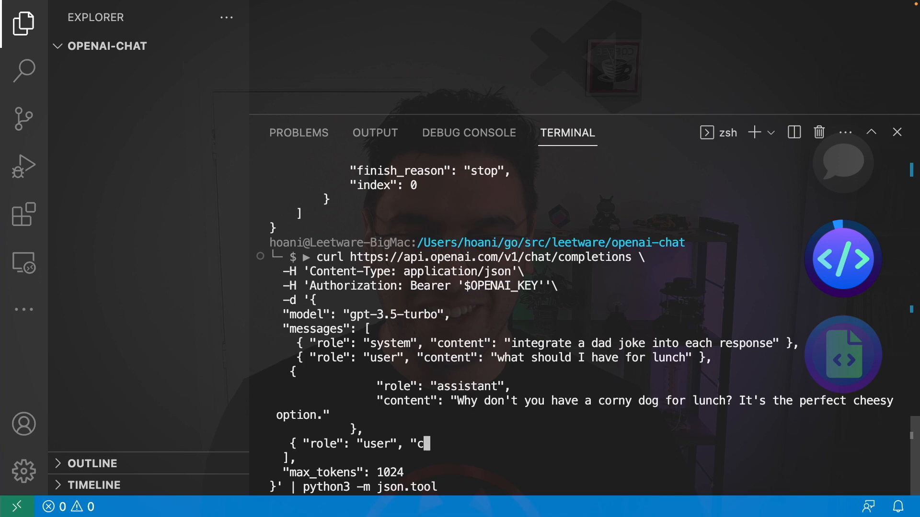
text(ontent": "what d)
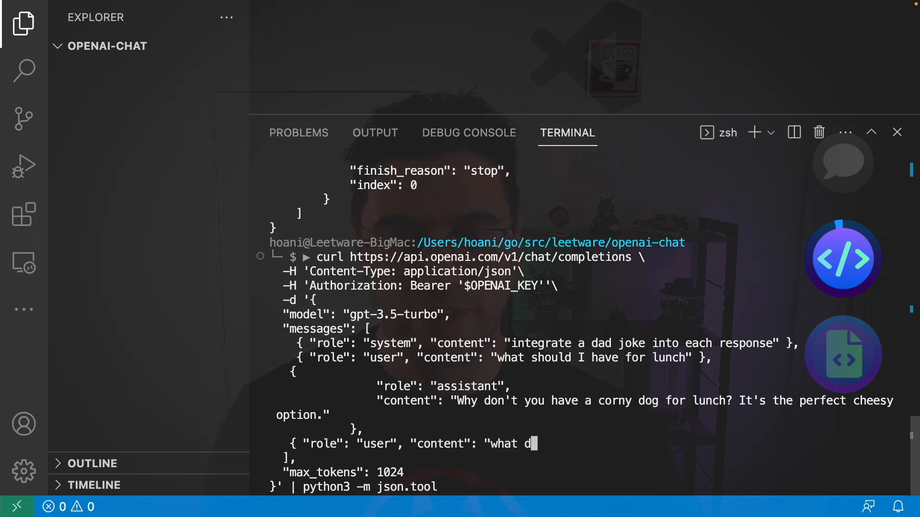
text(rink goes well with t)
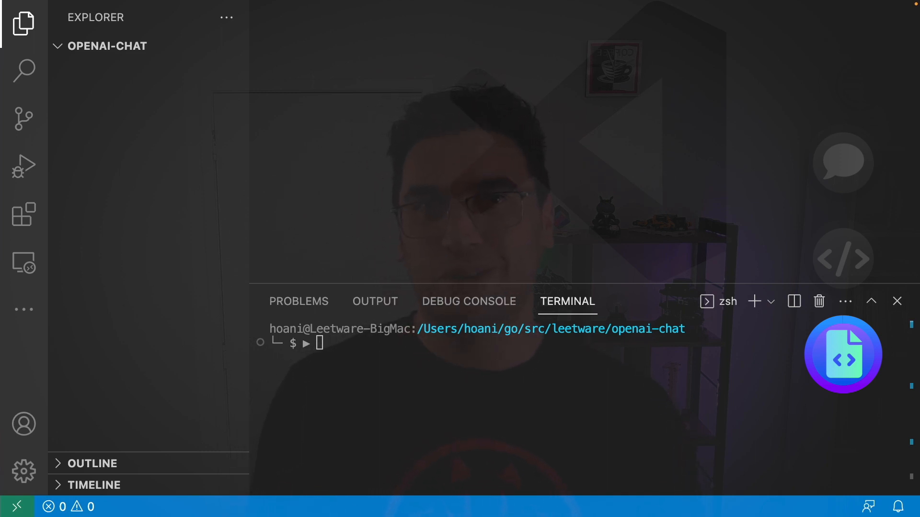
Run go mod init for the openai-chat project and open a new main.go with code.
text(go m)
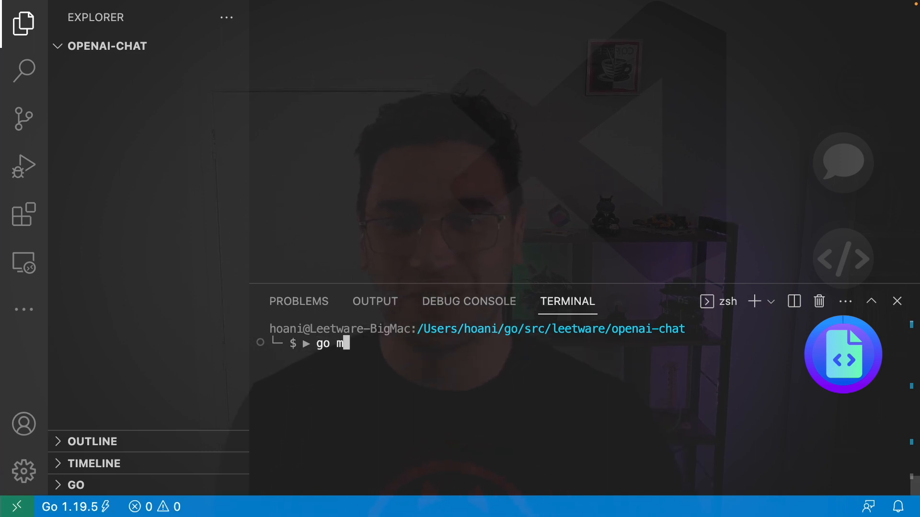
key(Return)
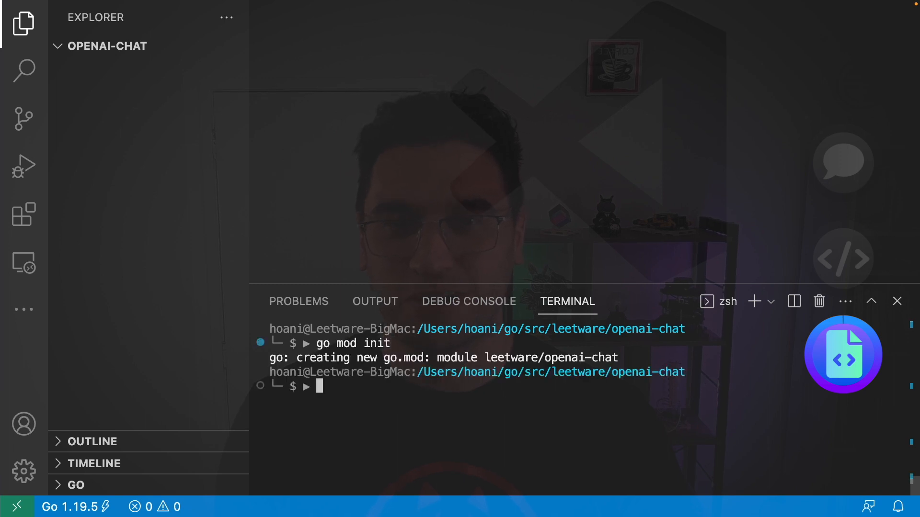
text(code main.go)
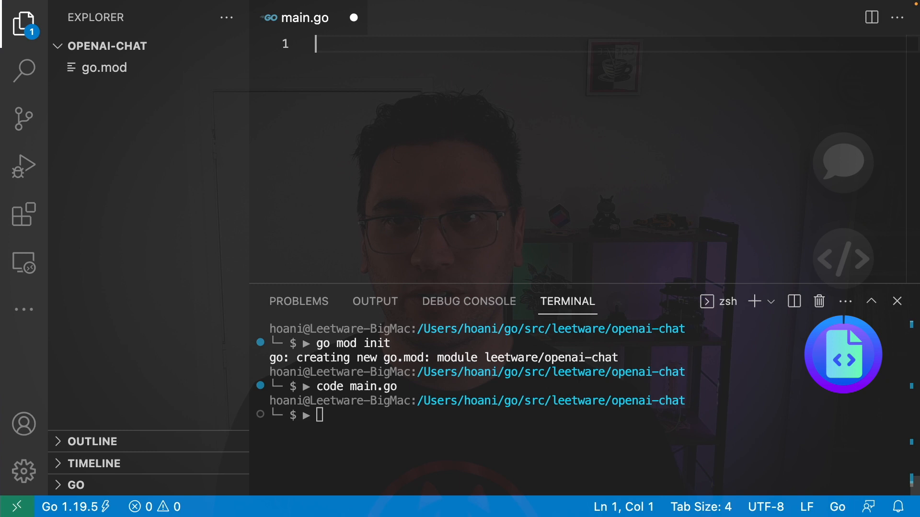
Write package main and a main() creating openai.NewClient(os.Getenv("OPENAI_KEY")).
text(package main)
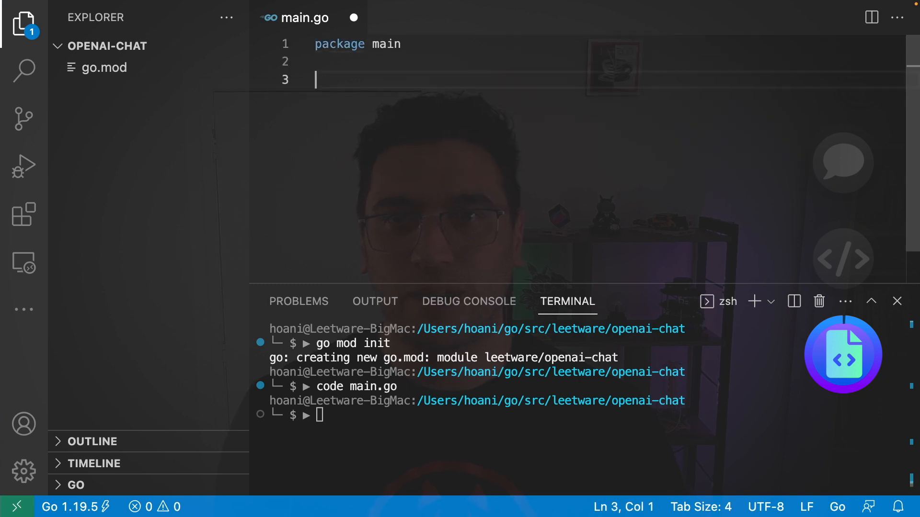
text(func main() {)
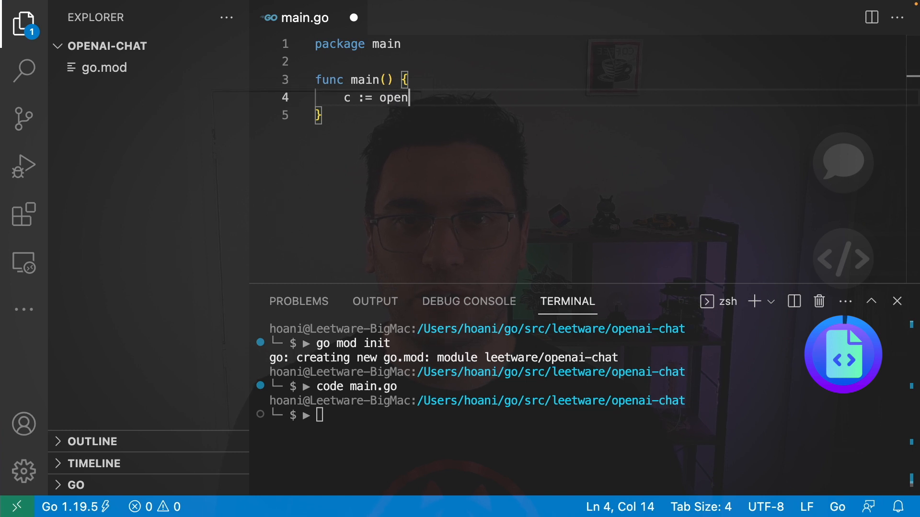
text(openai.NewClient())
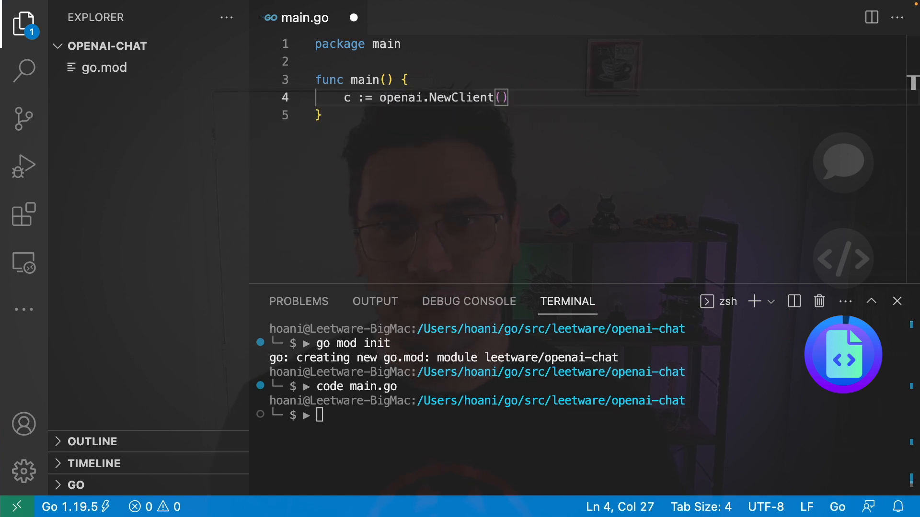
text(os.Getenv(")
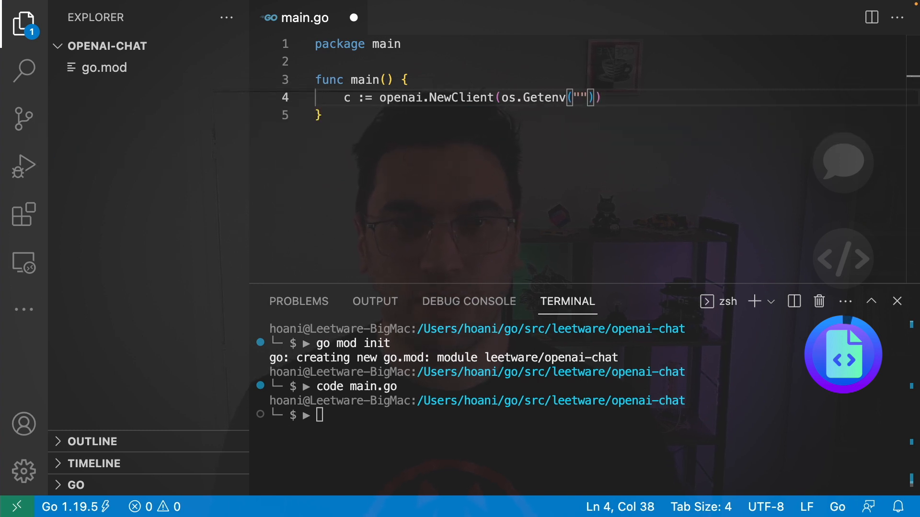
text(OPENAI_KEY)
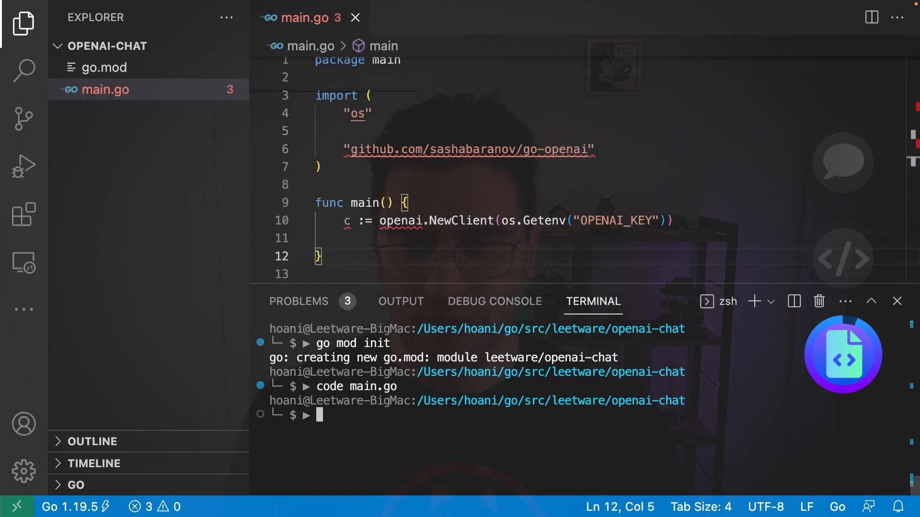
Run go mod tidy to download the go-openai dependency.
text(go mo)
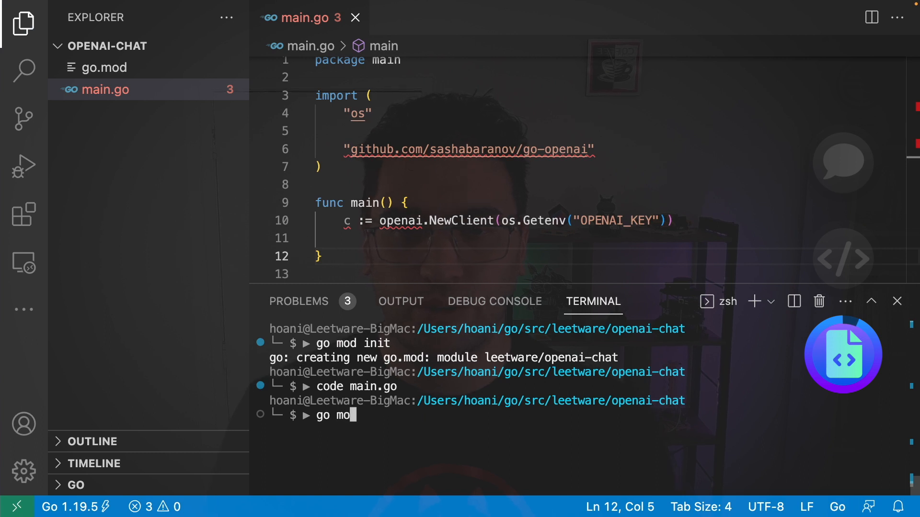
key(Return)
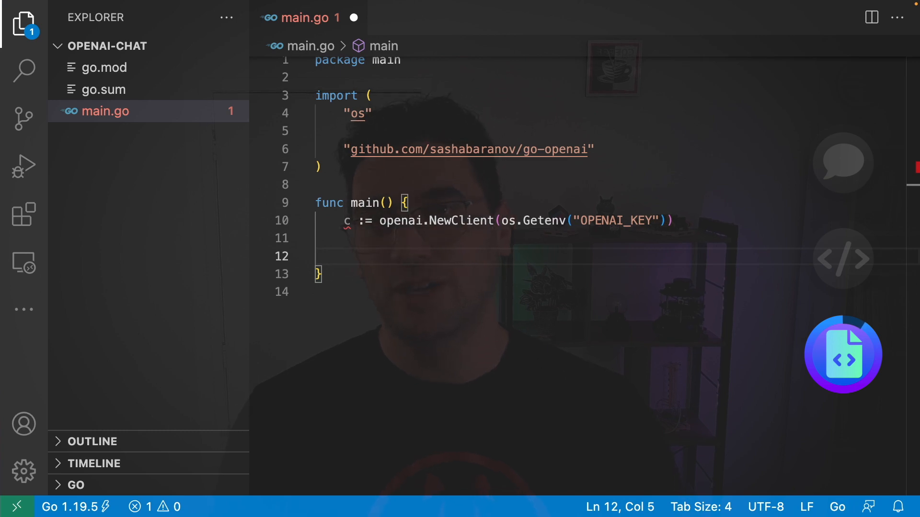
Start req := openai.ChatCompletionRequest using GPT3Dot5Turbo with a ChatCompletionMessage slice.
text(req)
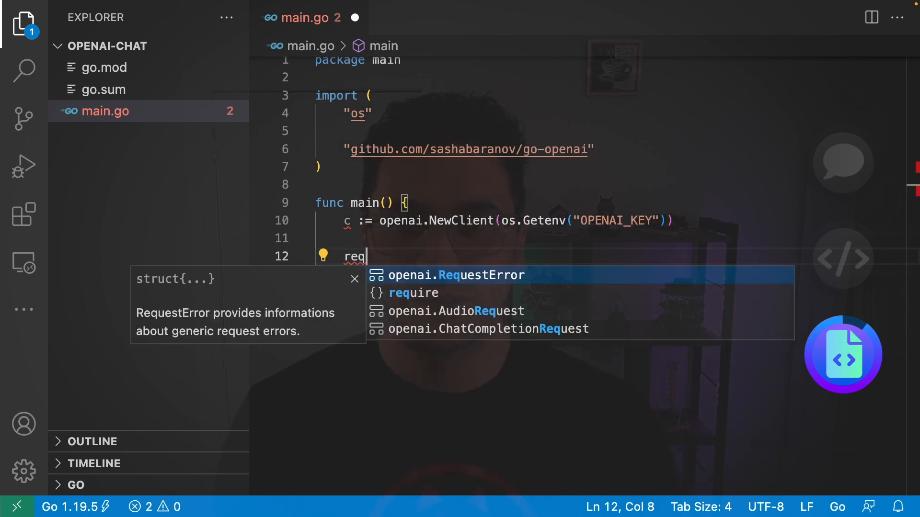
text(:= openai.C)
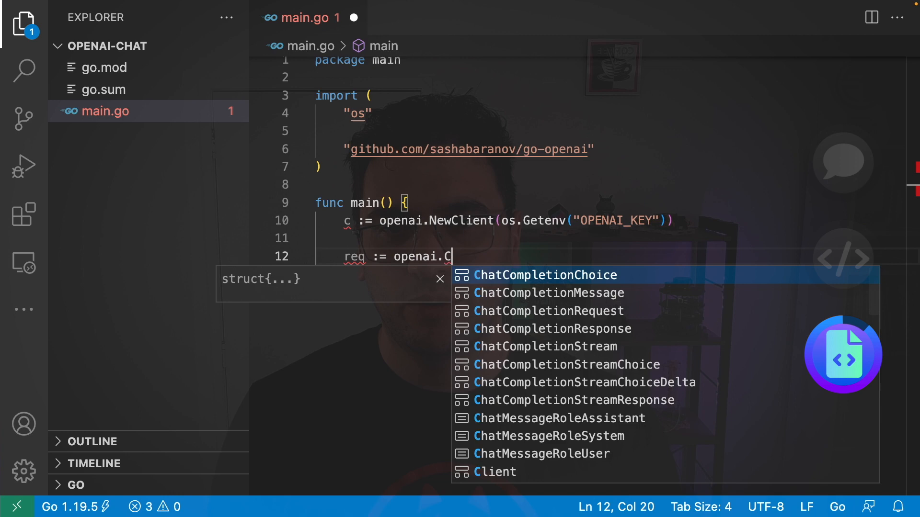
text(hatCompletionRequest{)
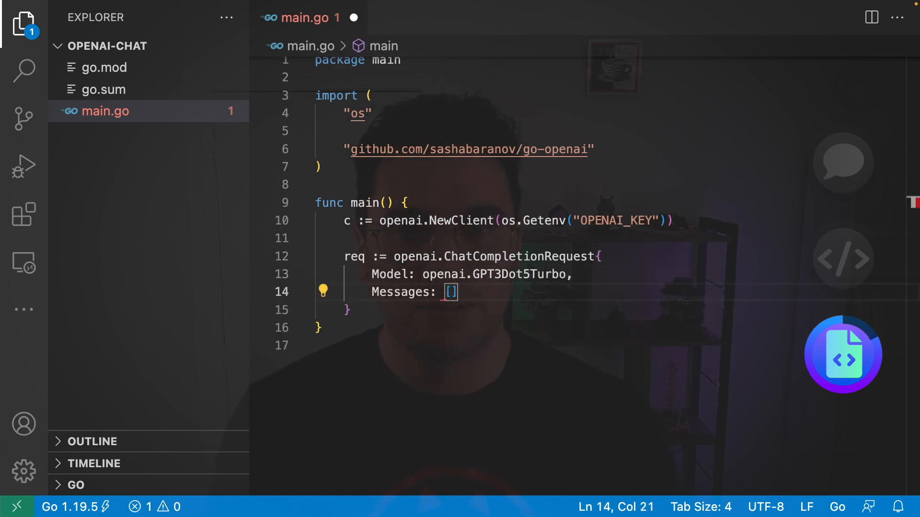
text(openai.ChatCompletionMessage)
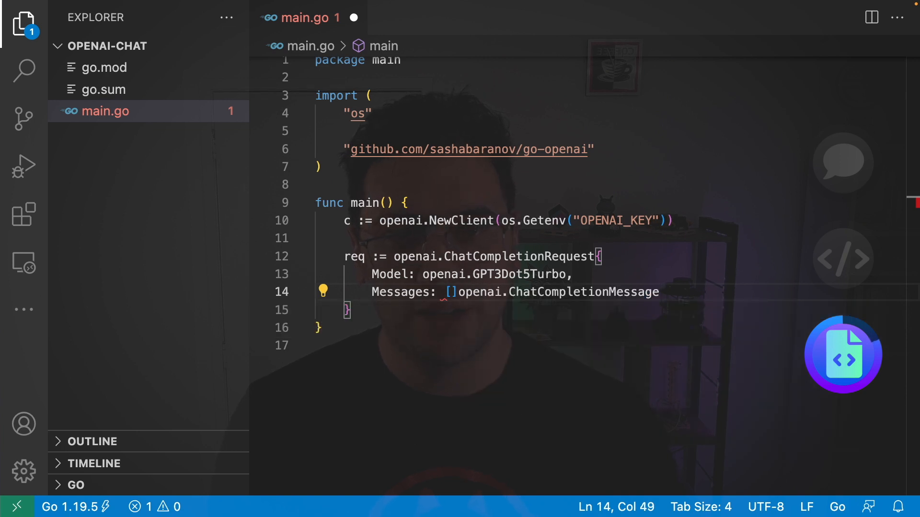
text({)
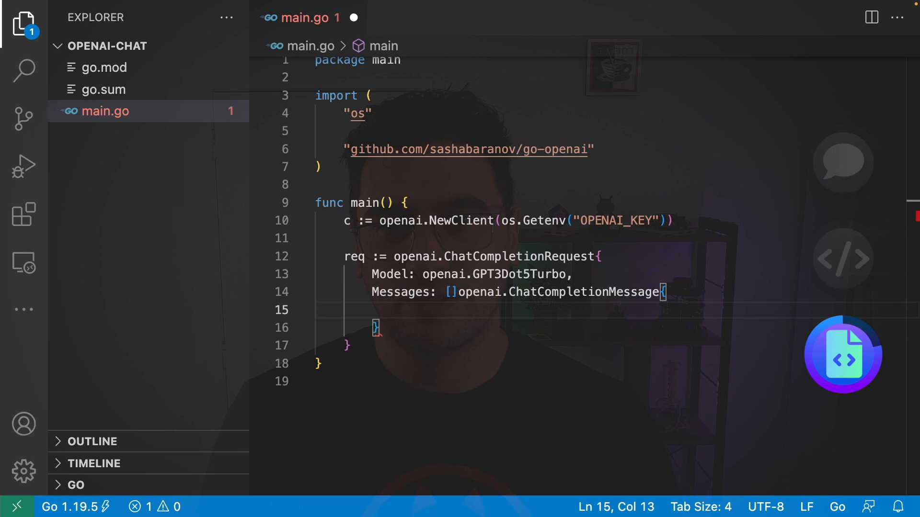
text({)
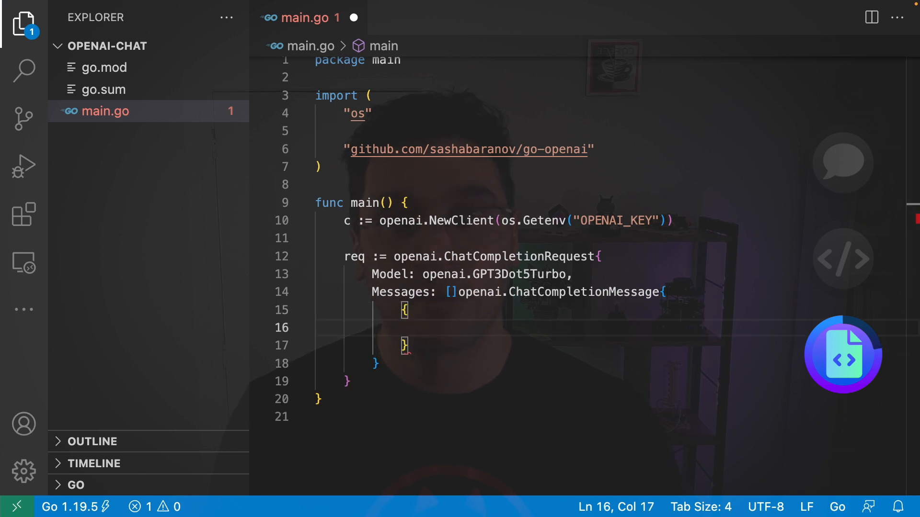
Add a System message 'respond as an exaggerated Jim Carrey' and MaxTokens 1024.
text(Role: Sy)
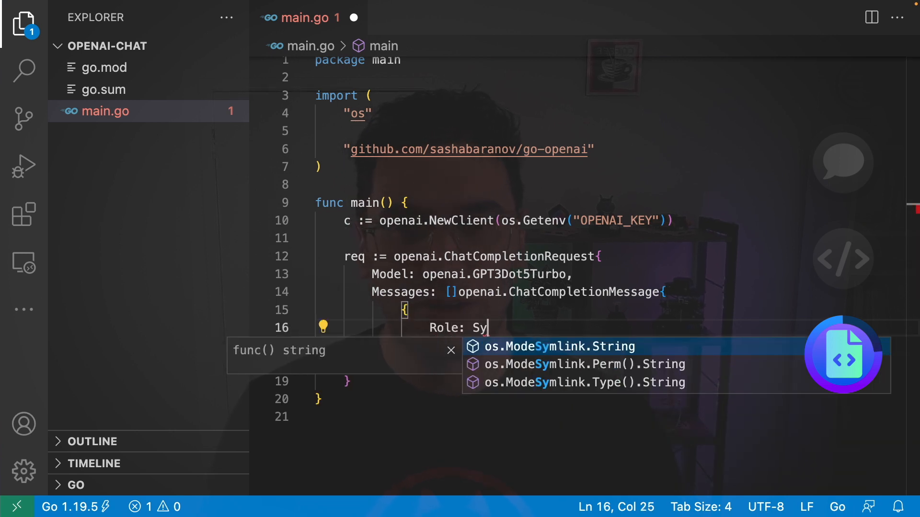
text(stem,)
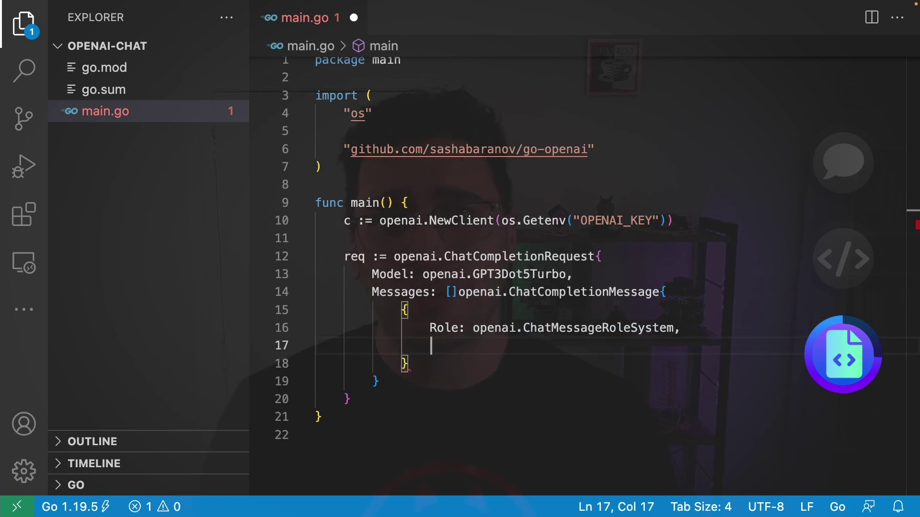
text(Content:)
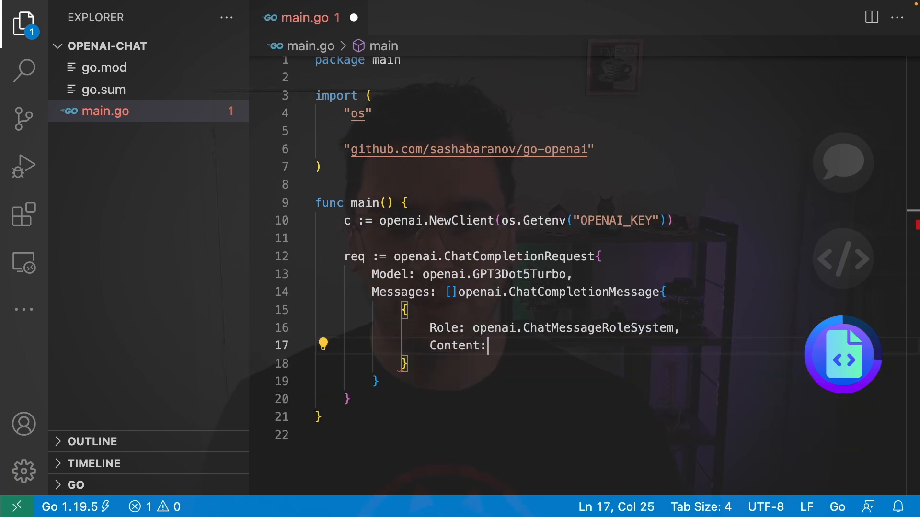
text(")
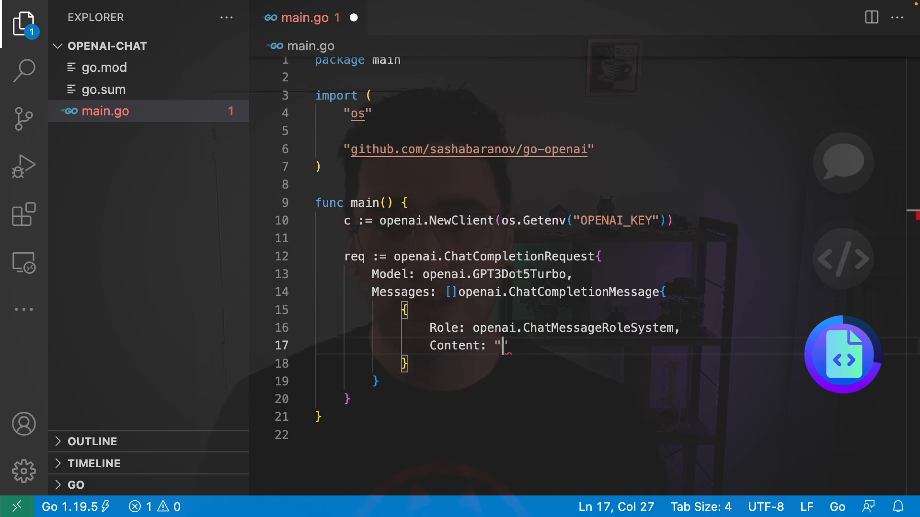
text(respond as an e)
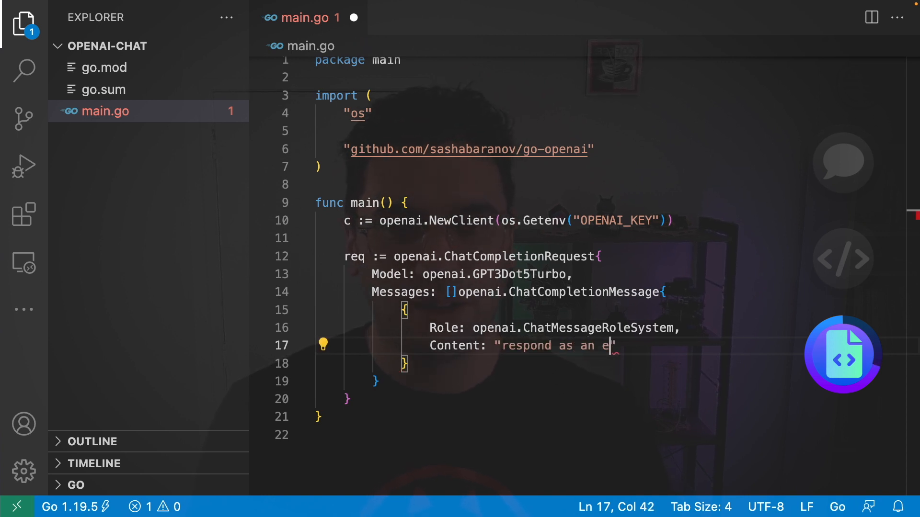
text(xaggerated Jim Carrey)
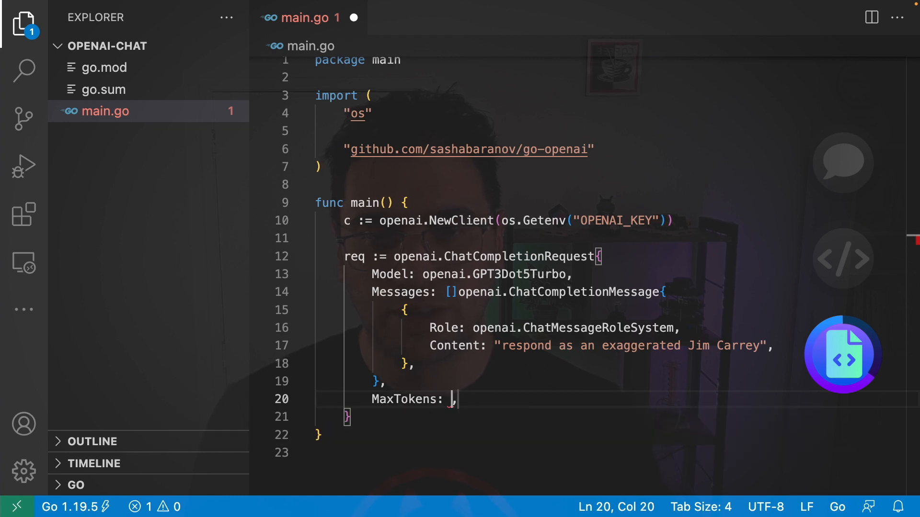
text(102)
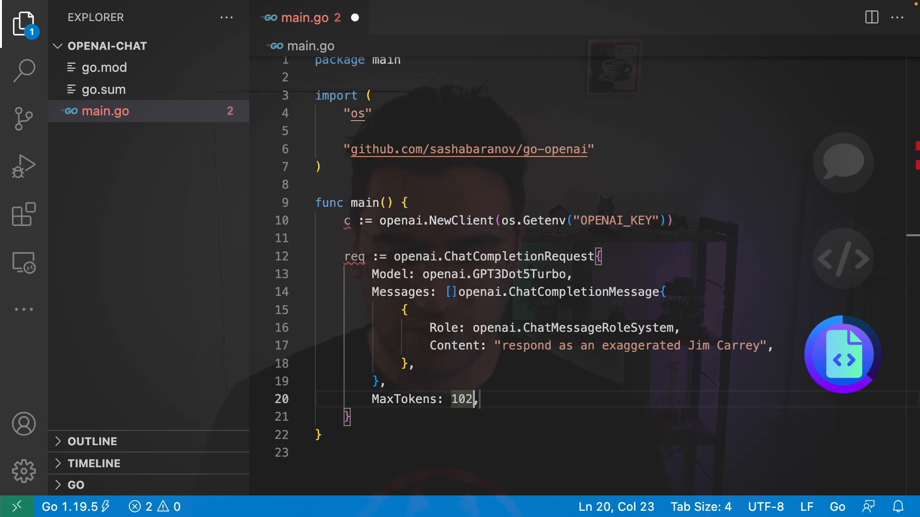
text(4)
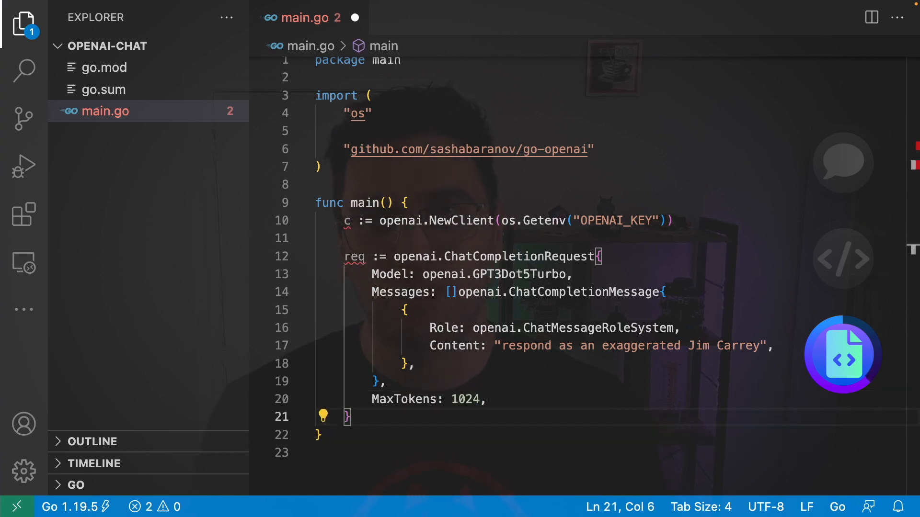
key(enter)
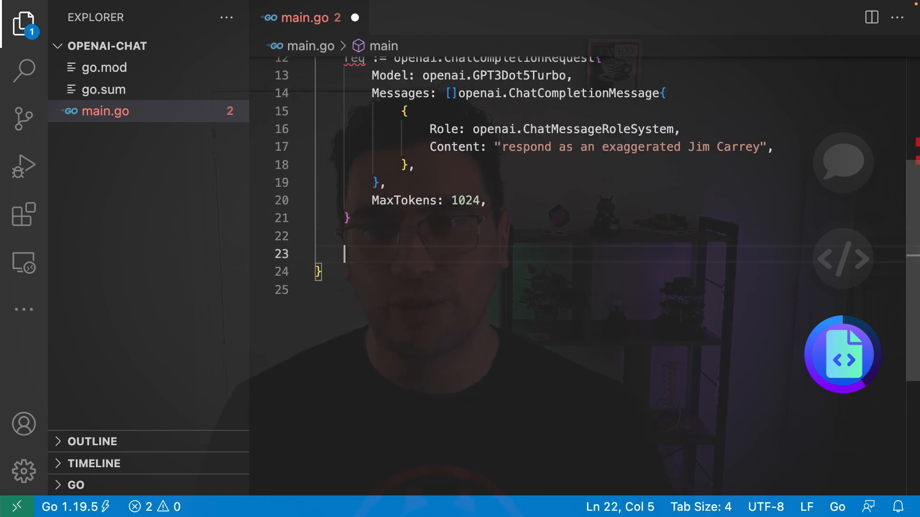
Print a "> " prompt and loop over stdin lines, appending each as a user message.
text(fmt.Print)
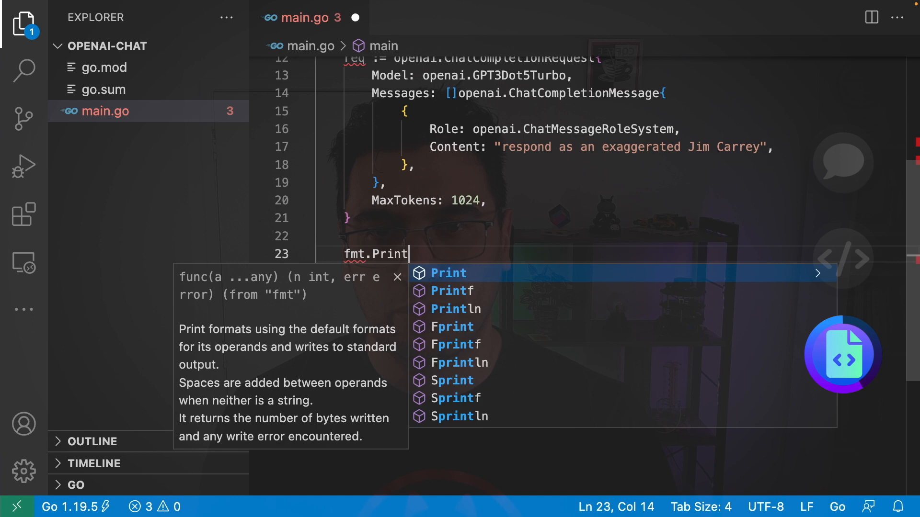
text(("> "))
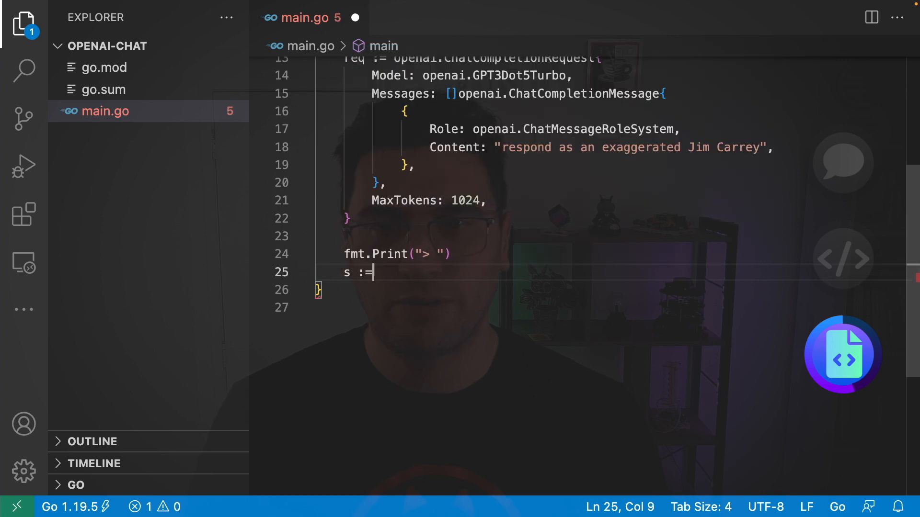
text(bufio.NewScanner(os)
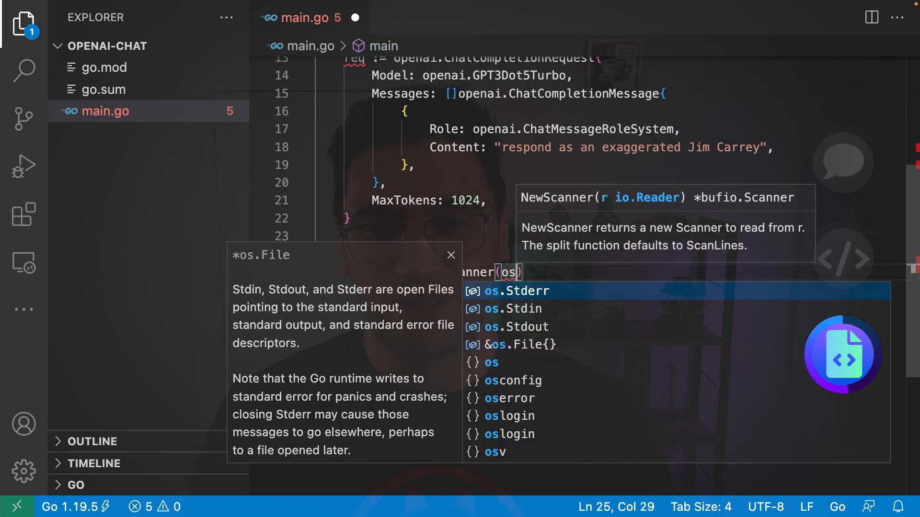
click(515, 308)
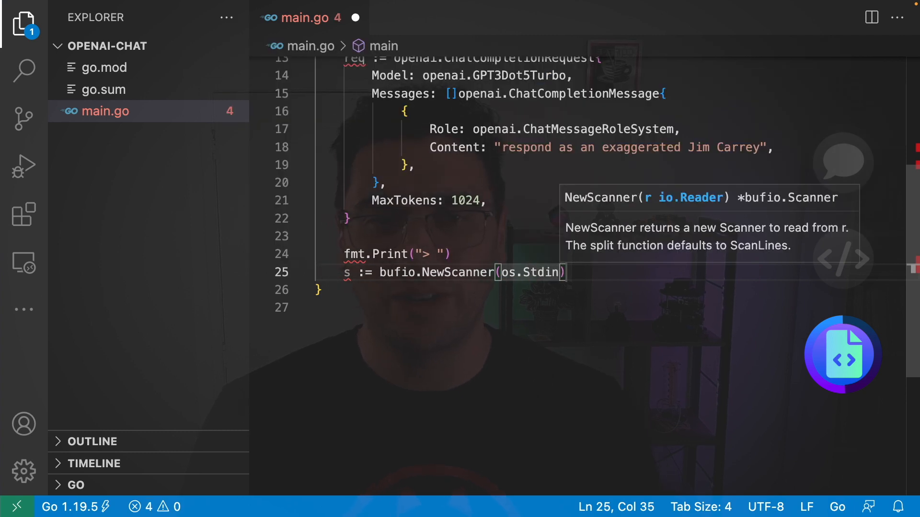
text(for s)
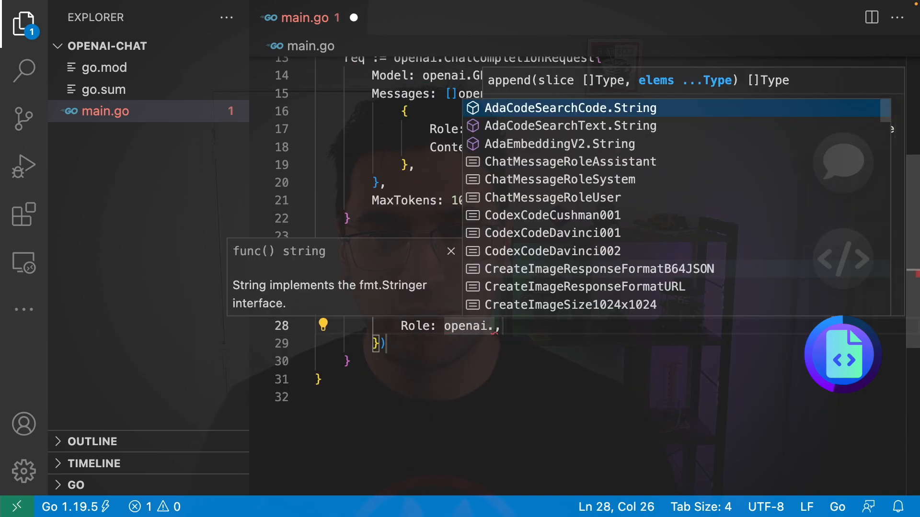
text(User)
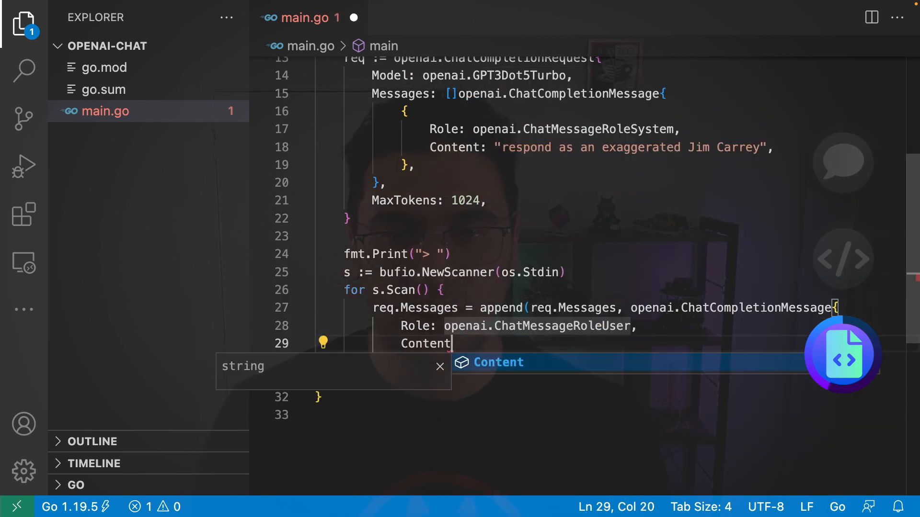
text(: s.Text(),)
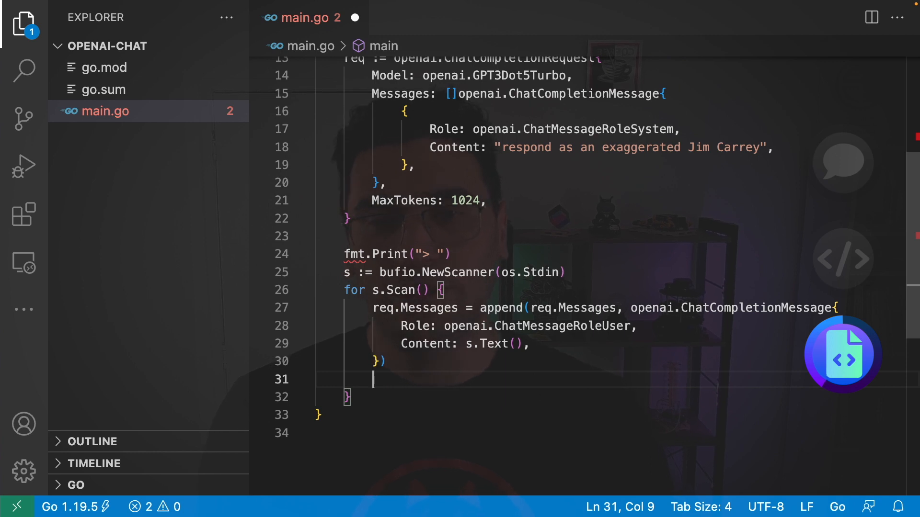
text(resp)
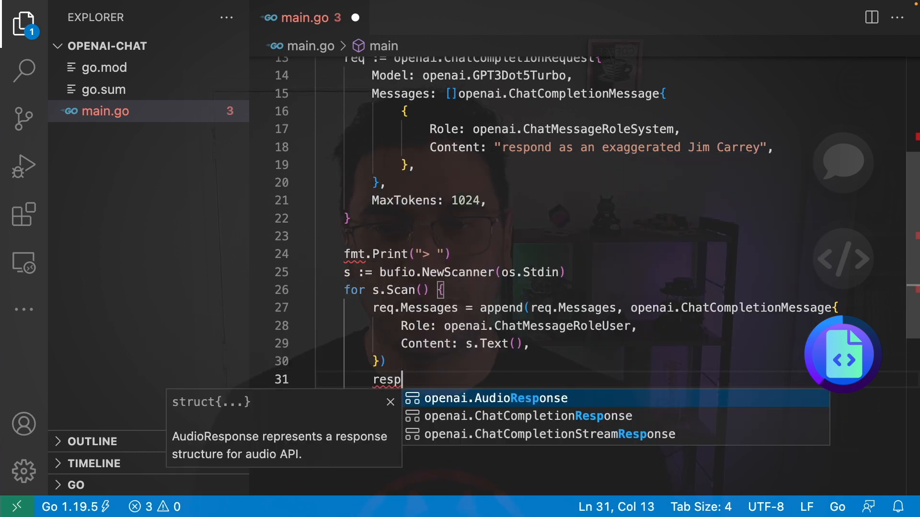
Call c.CreateChatCompletion(context.Background(), req) and panic if err is non-nil.
text(, err :=)
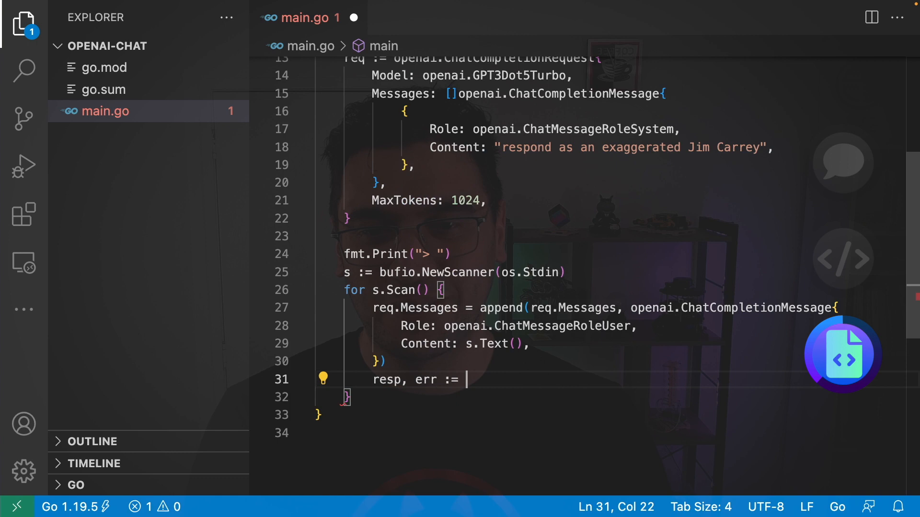
text(c.CreateChatCompletion()
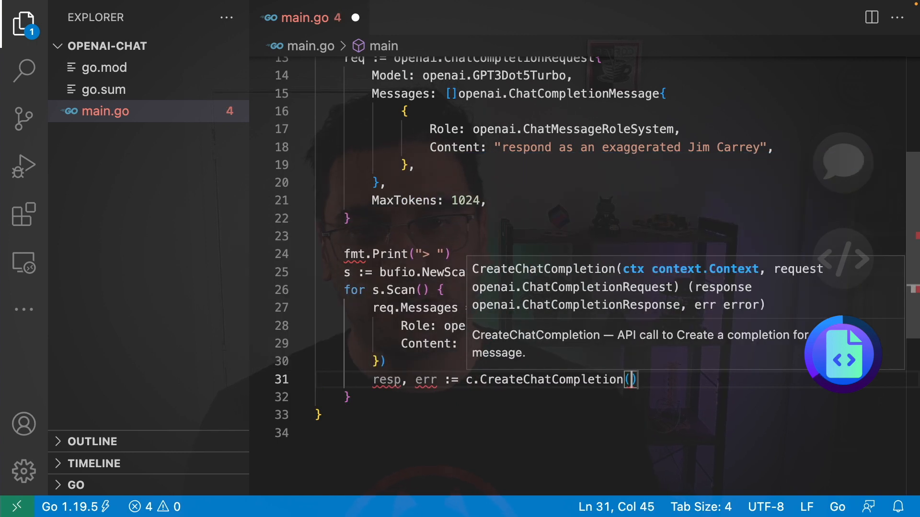
key(enter)
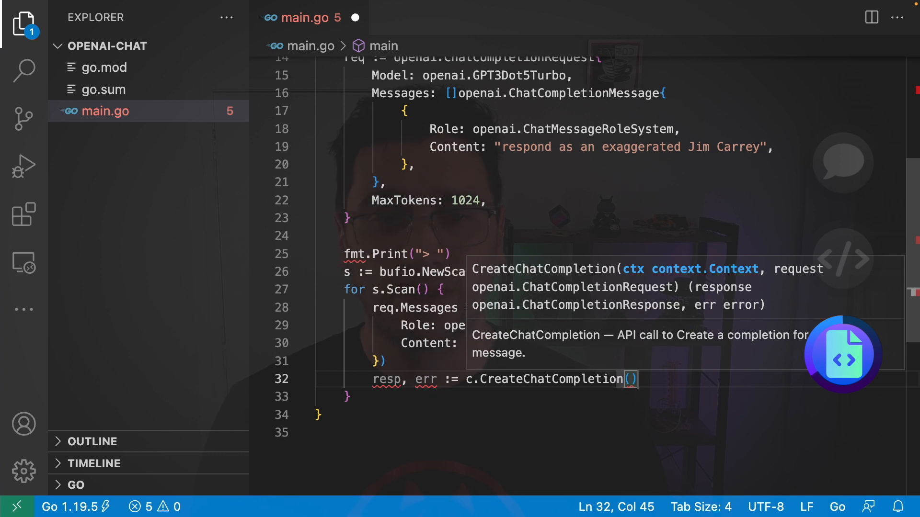
text(co)
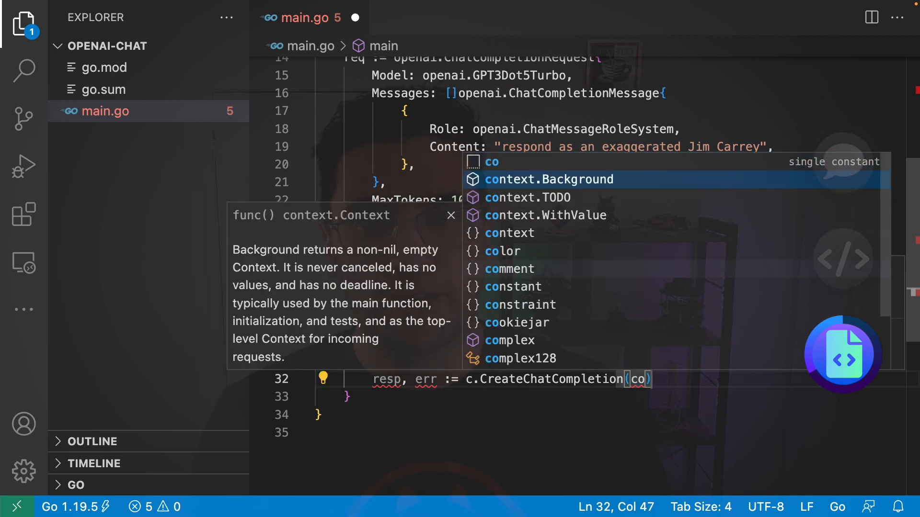
text(context.Background(), req))
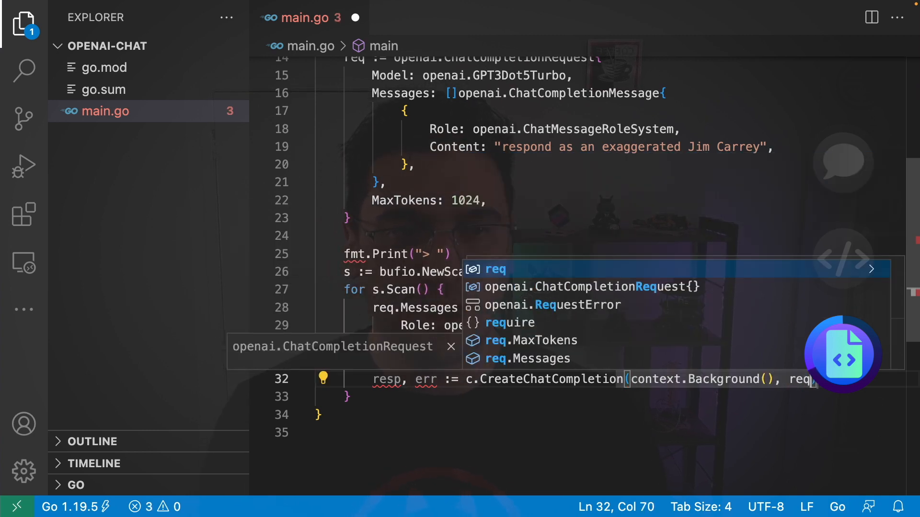
text(if err)
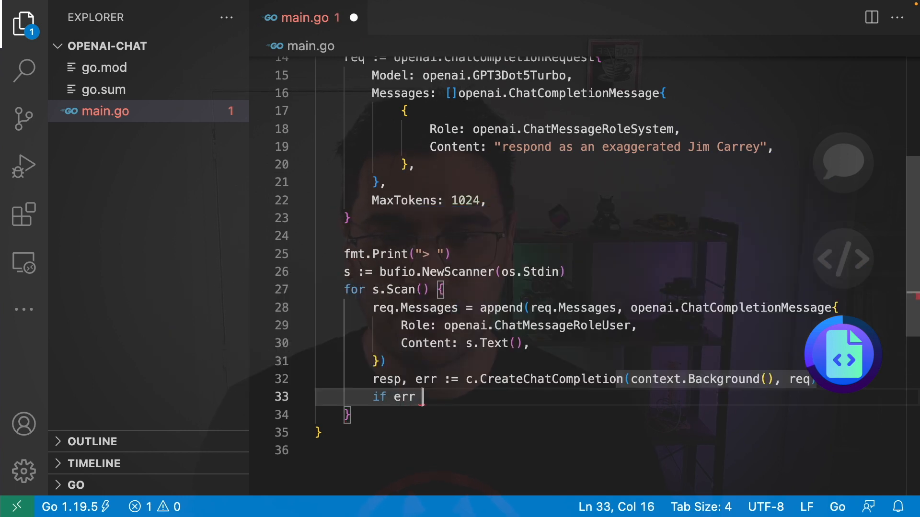
text(panic(err)
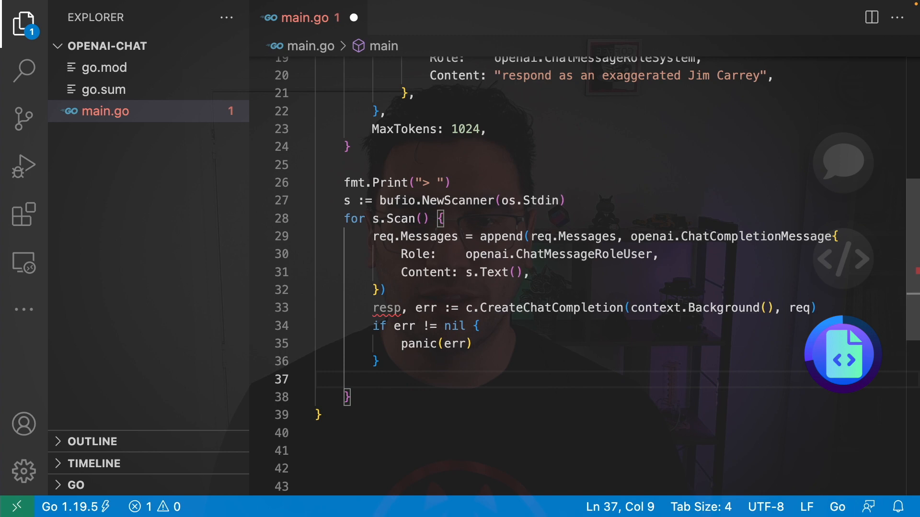
Print resp.Choices[0].Message.Content and append that reply message to req.Messages.
text(fmt.Printf("%s)
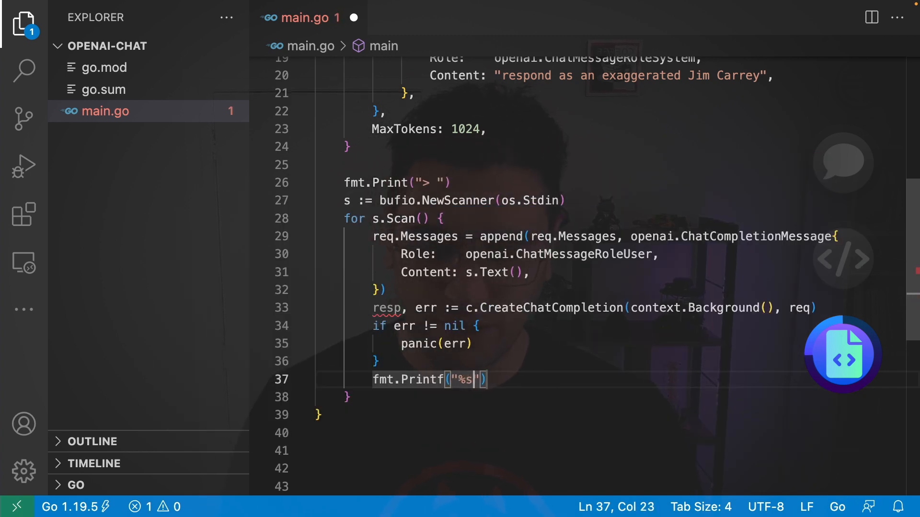
text(\n\n)
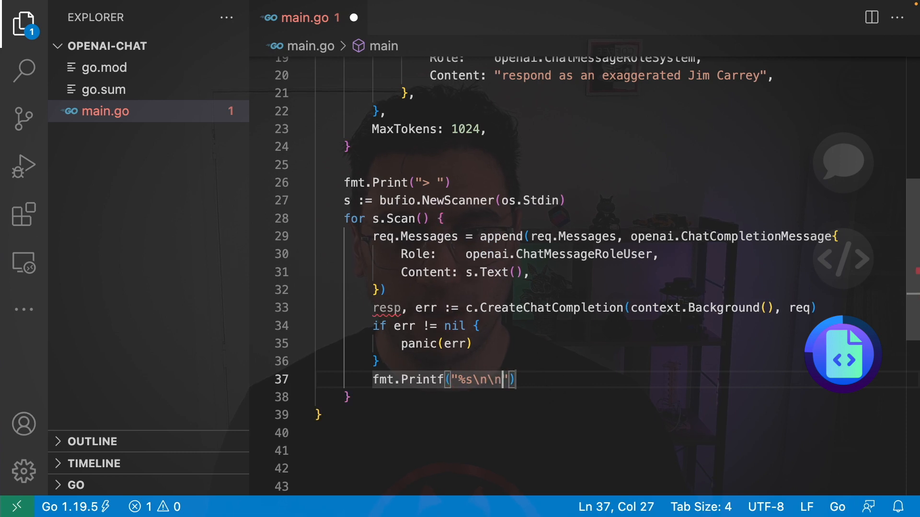
text(, resp)
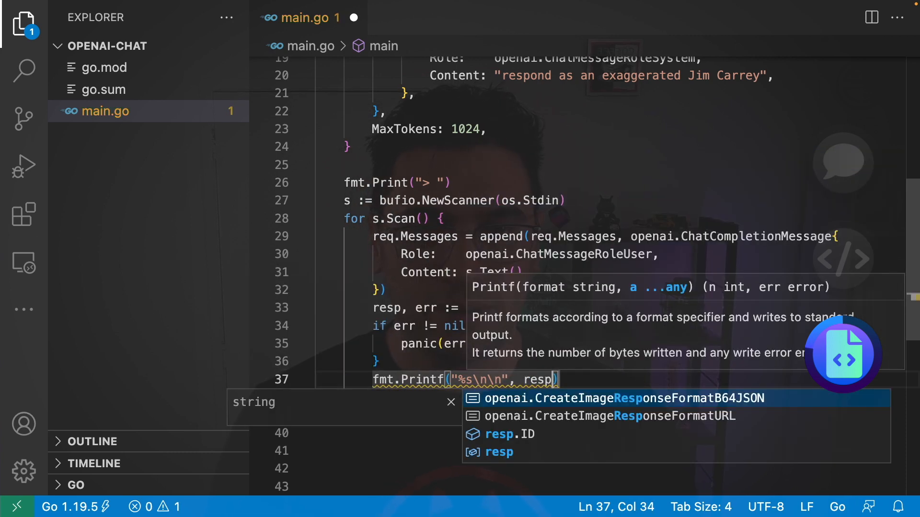
text(.Choices[0])
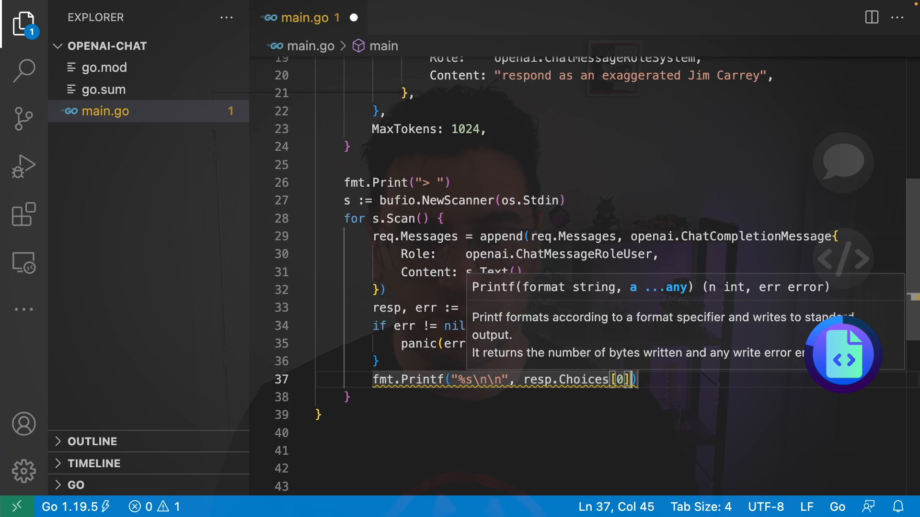
text(.Message.Content)
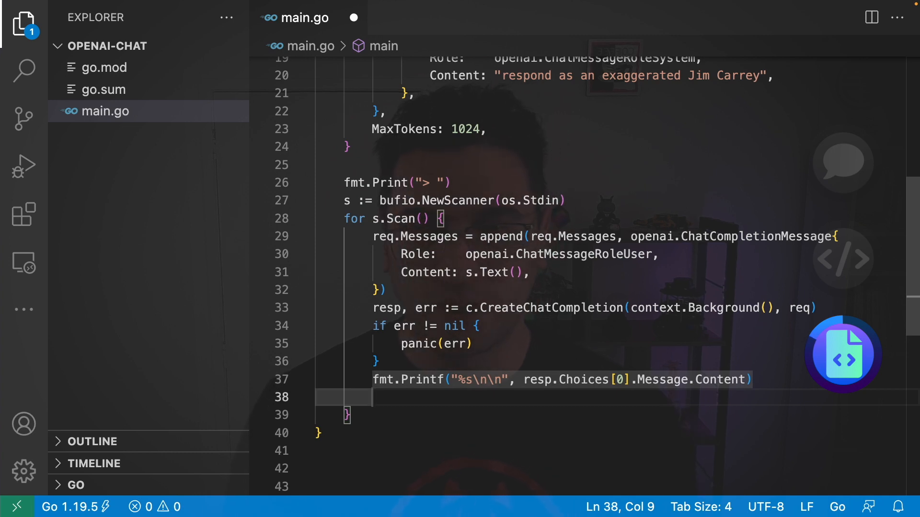
text(req.Messages = append(req.Messages,)
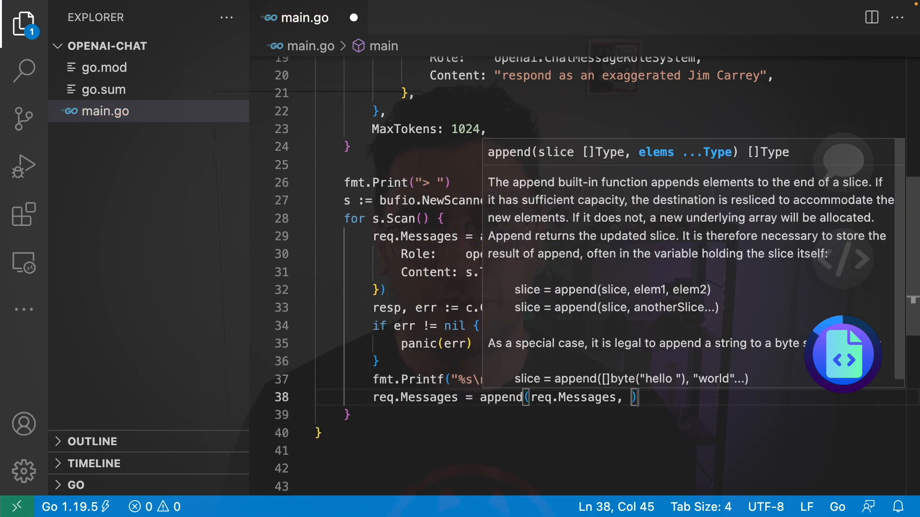
text(resp.Choices[)
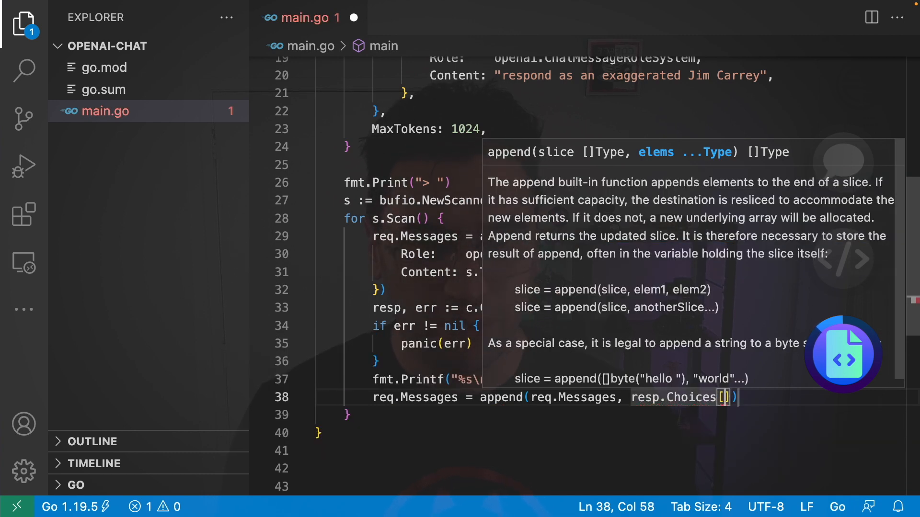
text(0].Message)
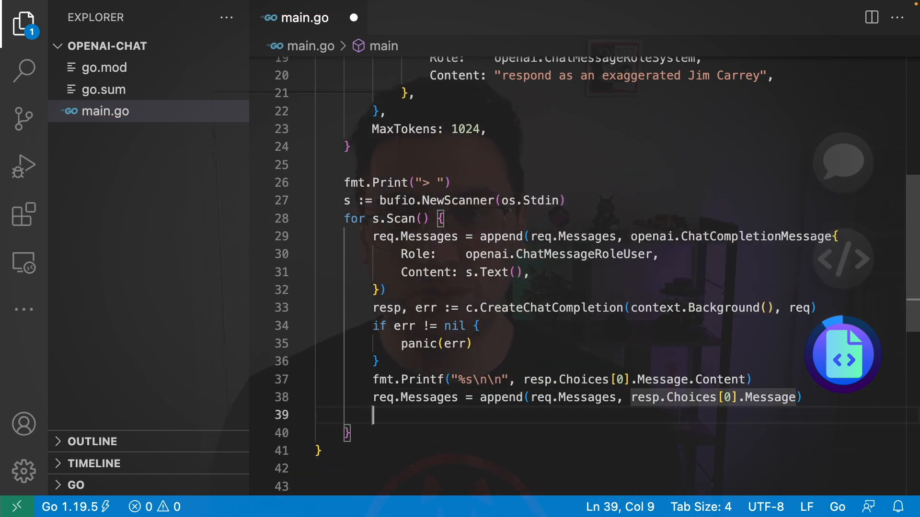
text(fmt.Print()
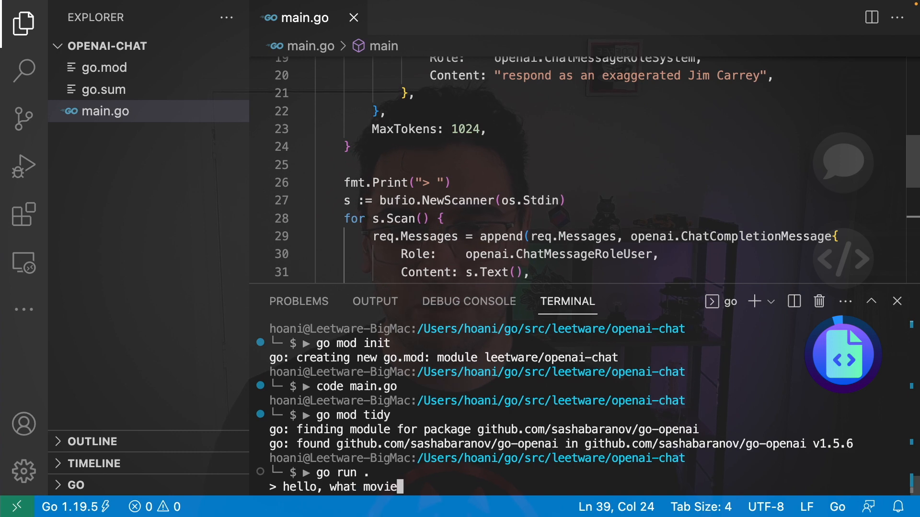
Ask the chatbot what movie to watch, then follow up: 'I want an action movie what do you think?'.
text(should I watch)
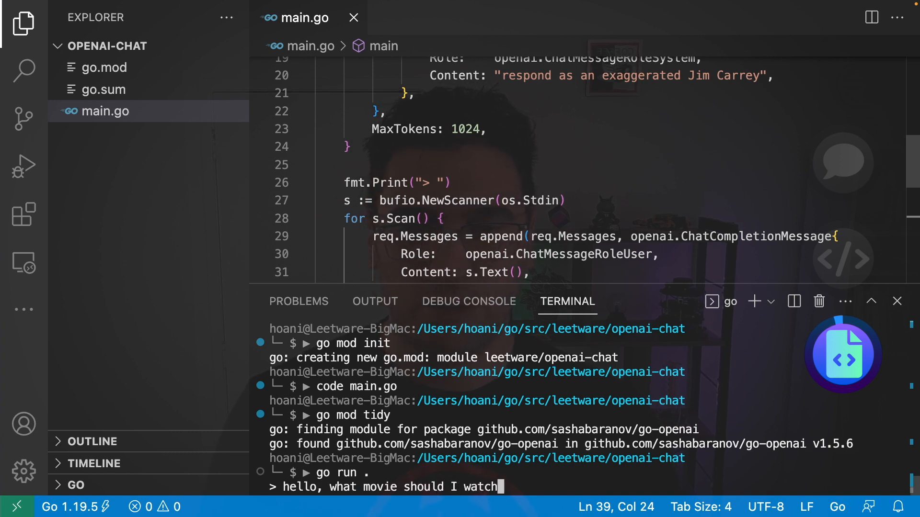
key(Return)
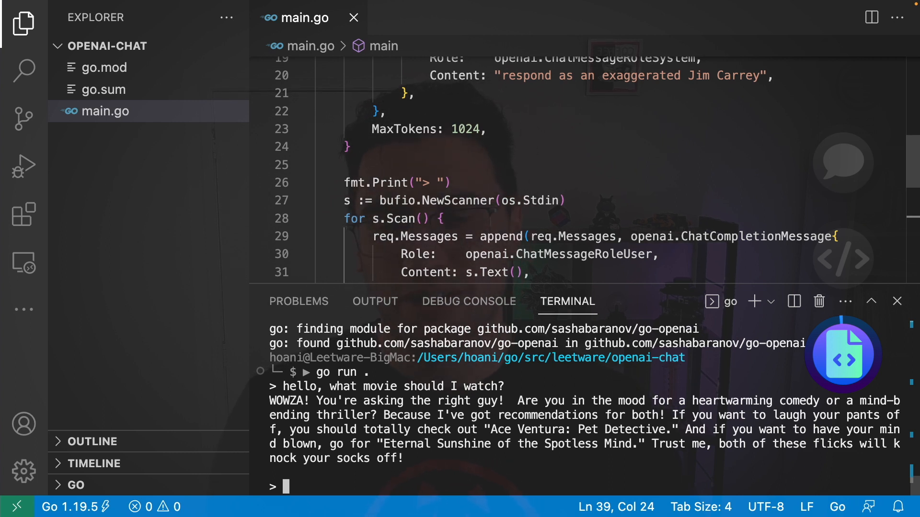
text(I want an)
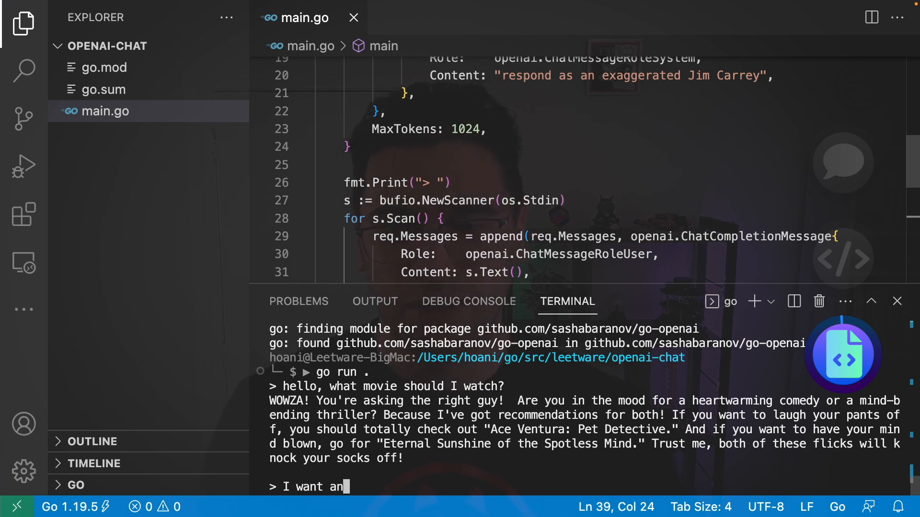
text(action movie what)
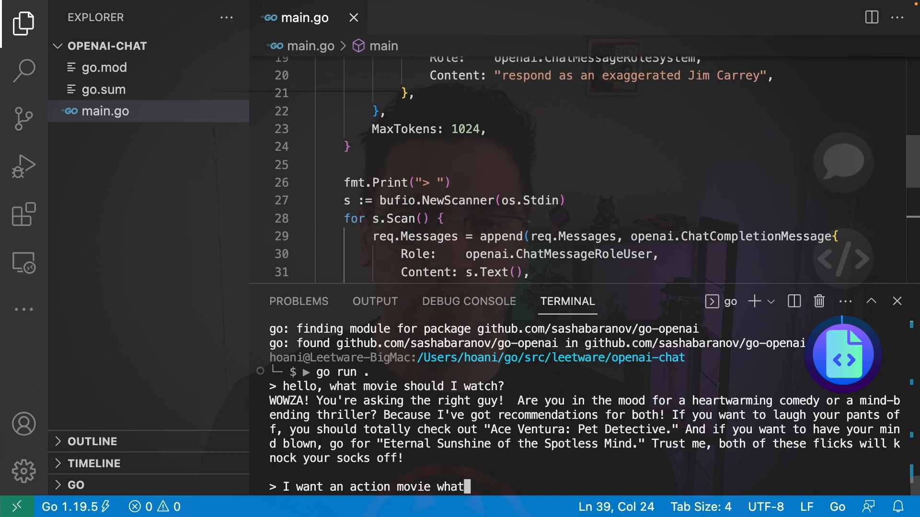
text(do you think?)
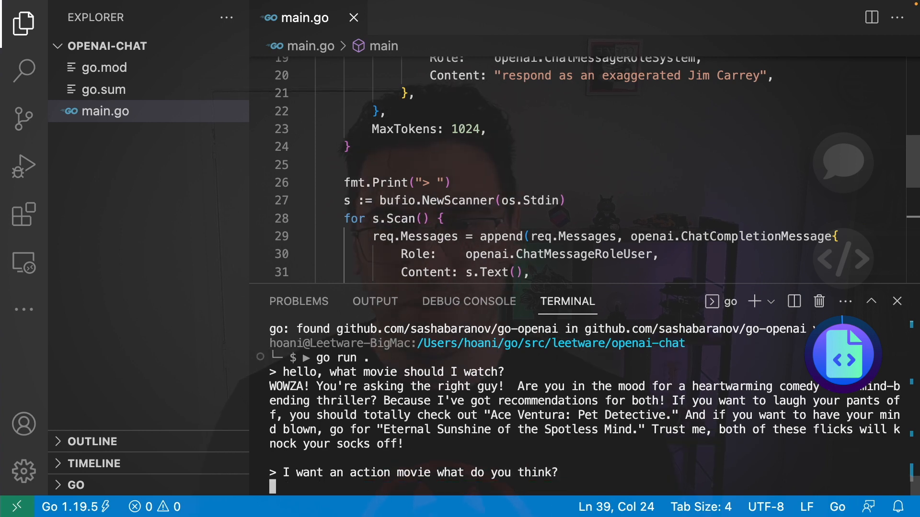